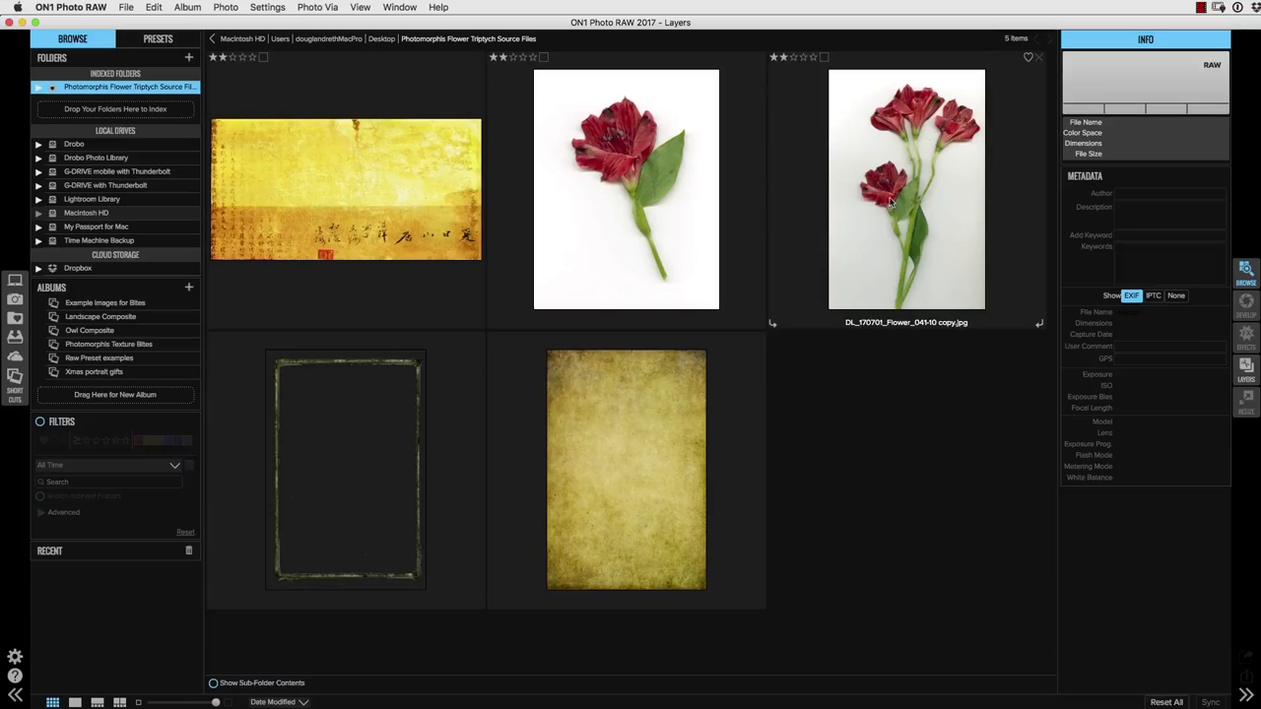
Step: Open Composite Asian Background.jpg in the Layers module as a layered document
double_click(905, 189)
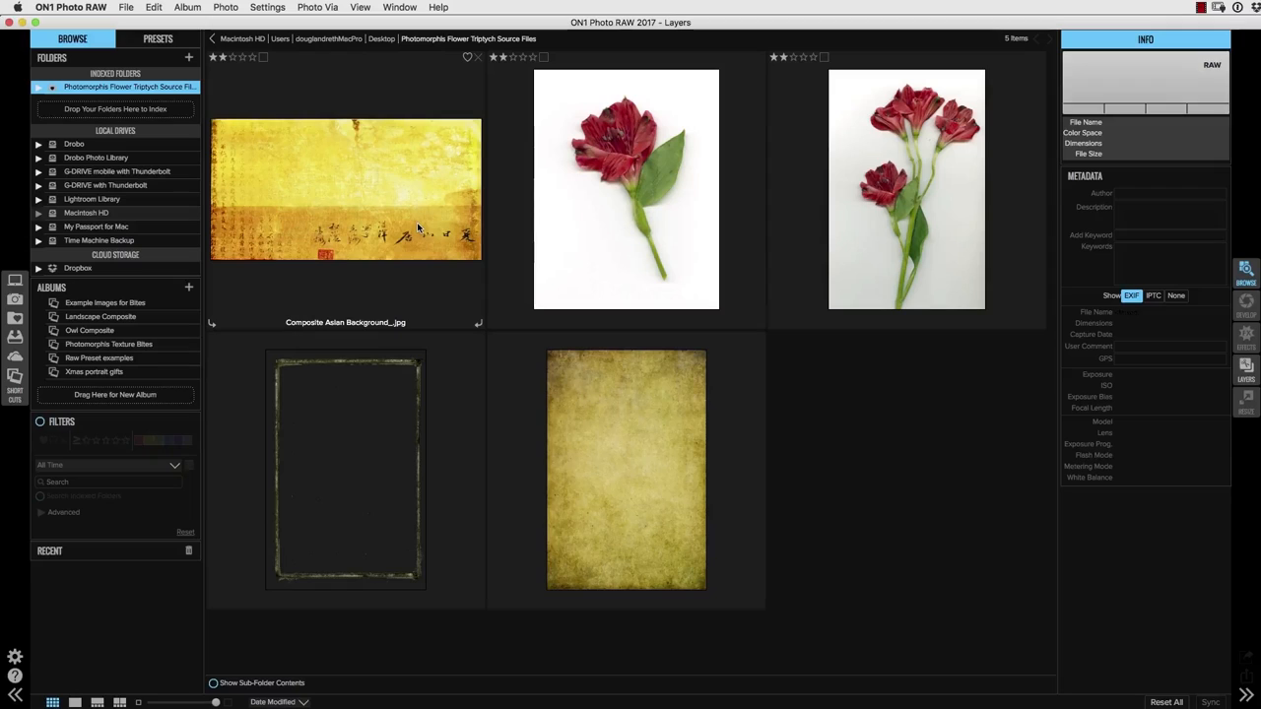
click(345, 188)
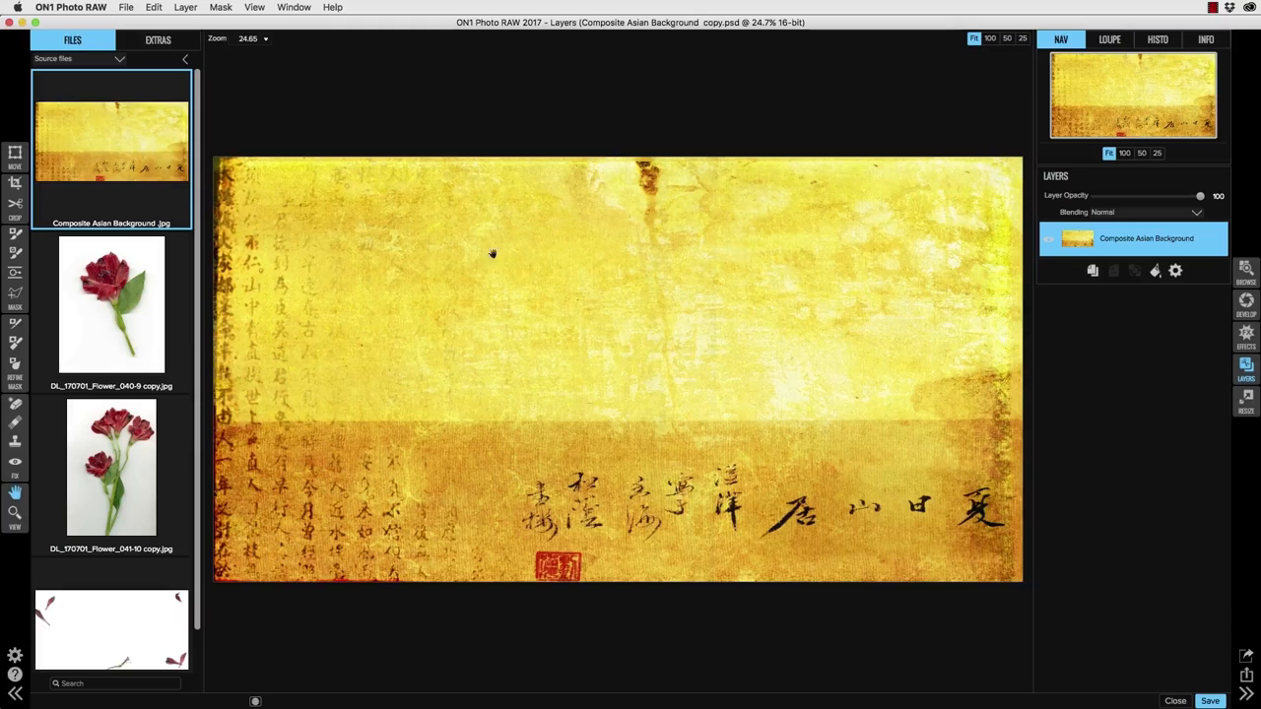
mouse_move(194, 111)
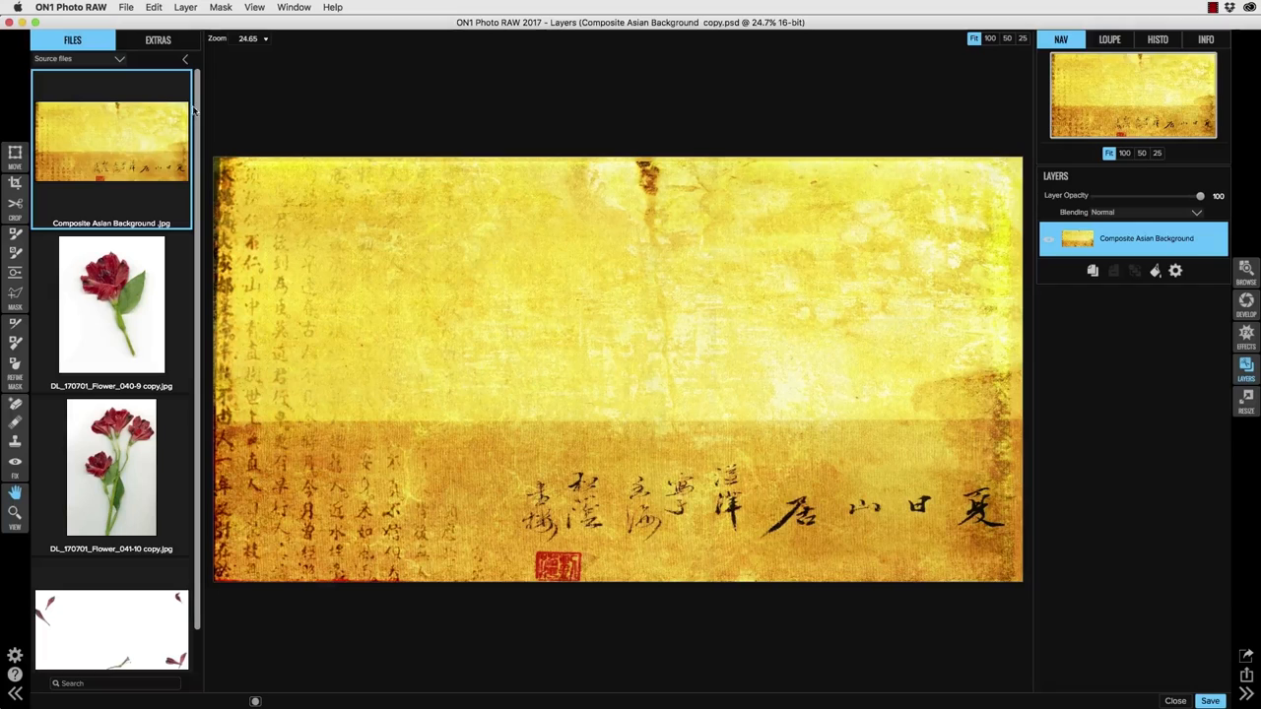
Step: Browse the Photomorphis Textural Borders in Extras, pick a thin dark border, and cancel the prompt
click(158, 39)
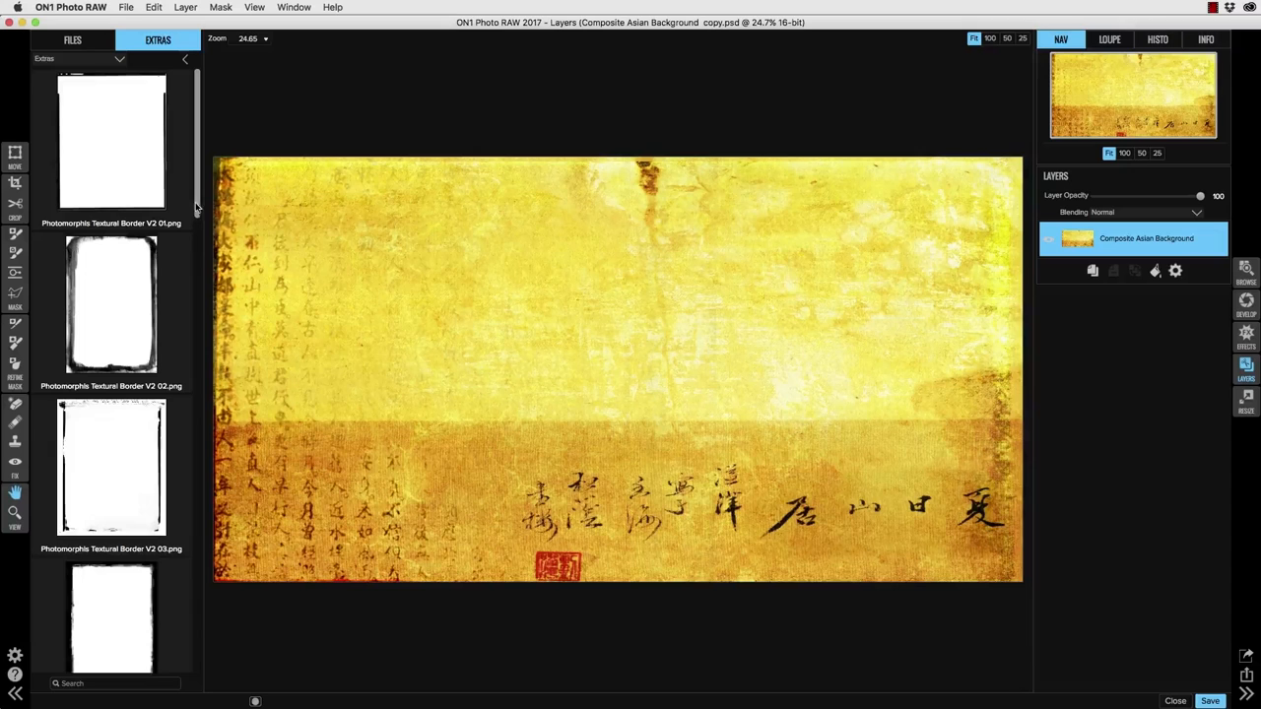
scroll(down, 3)
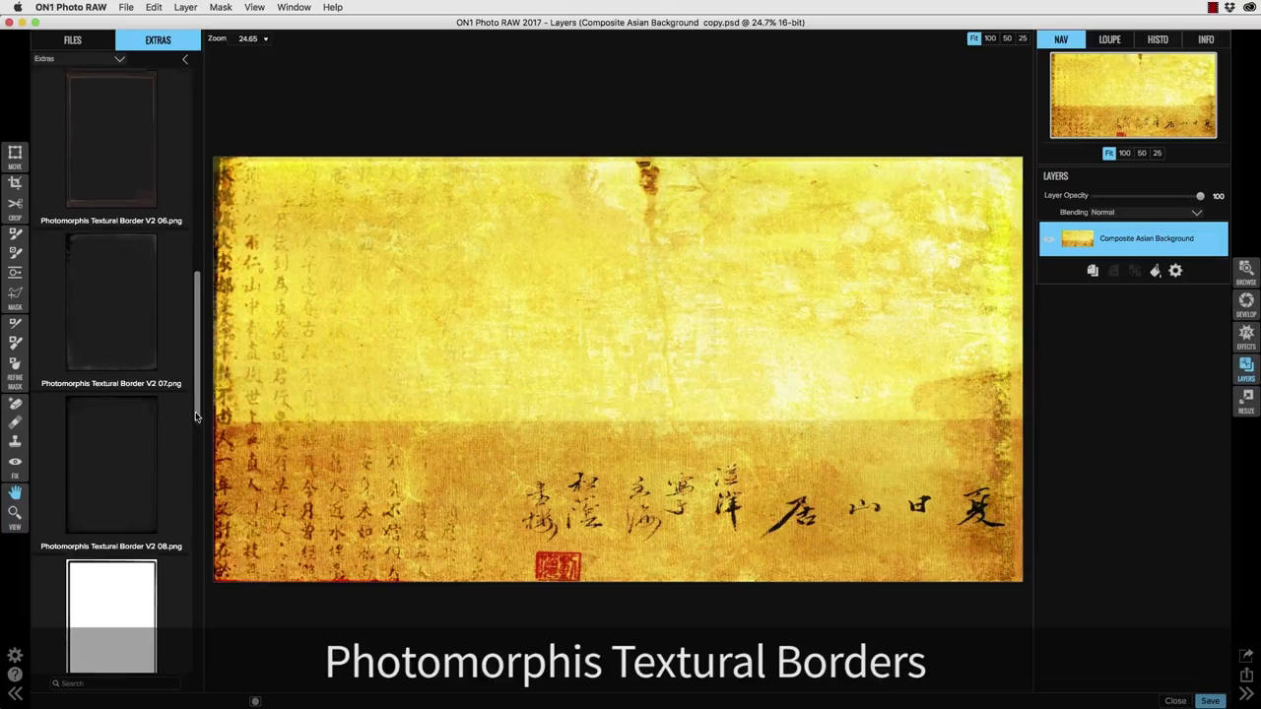
scroll(down, 3)
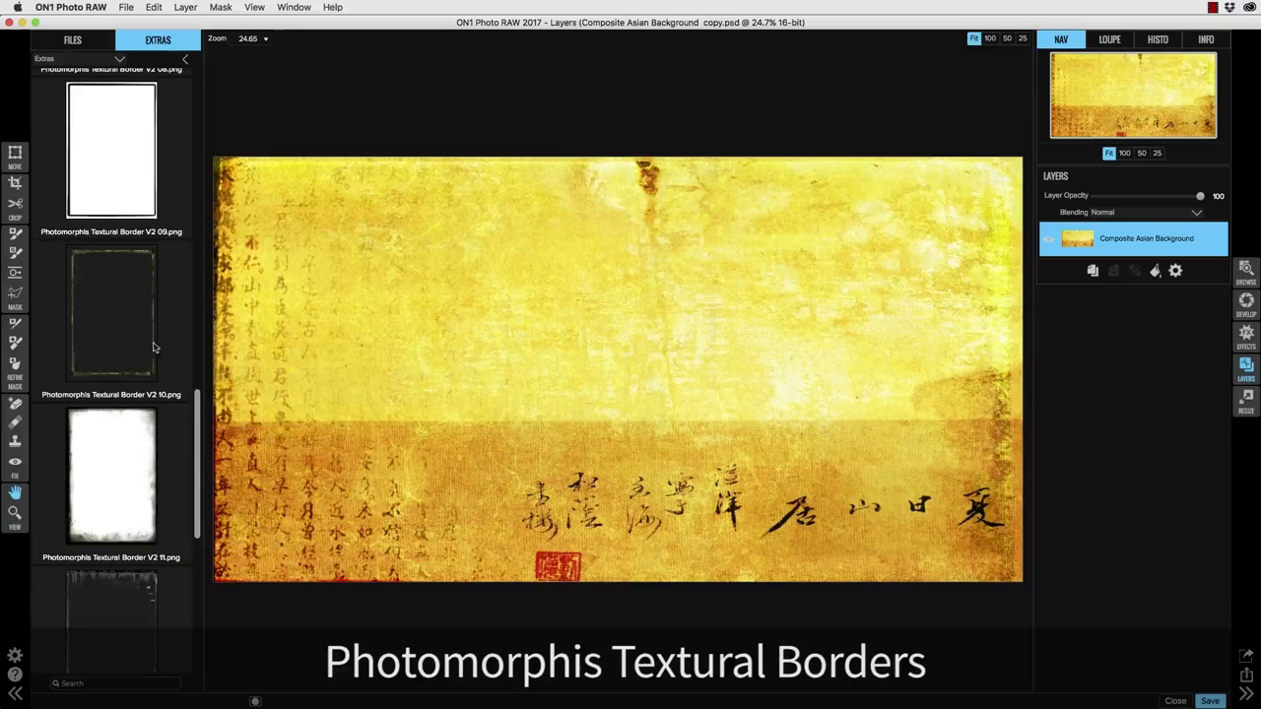
double_click(111, 313)
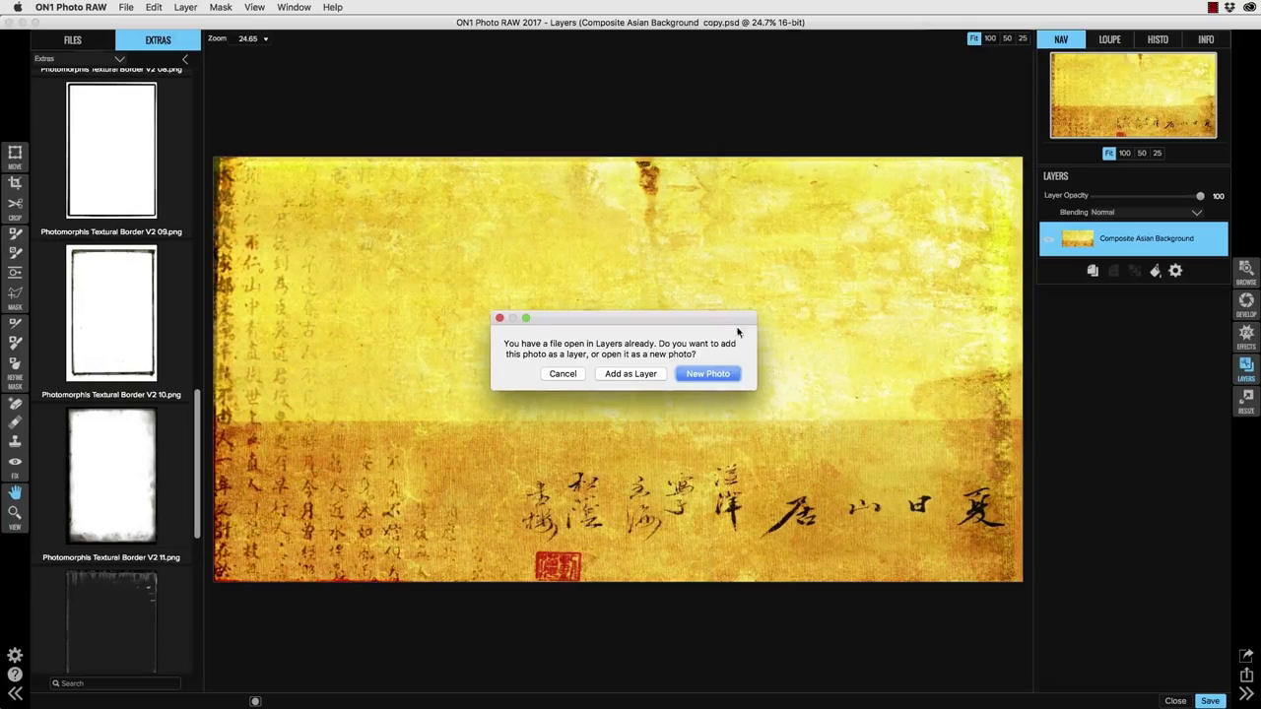
click(561, 374)
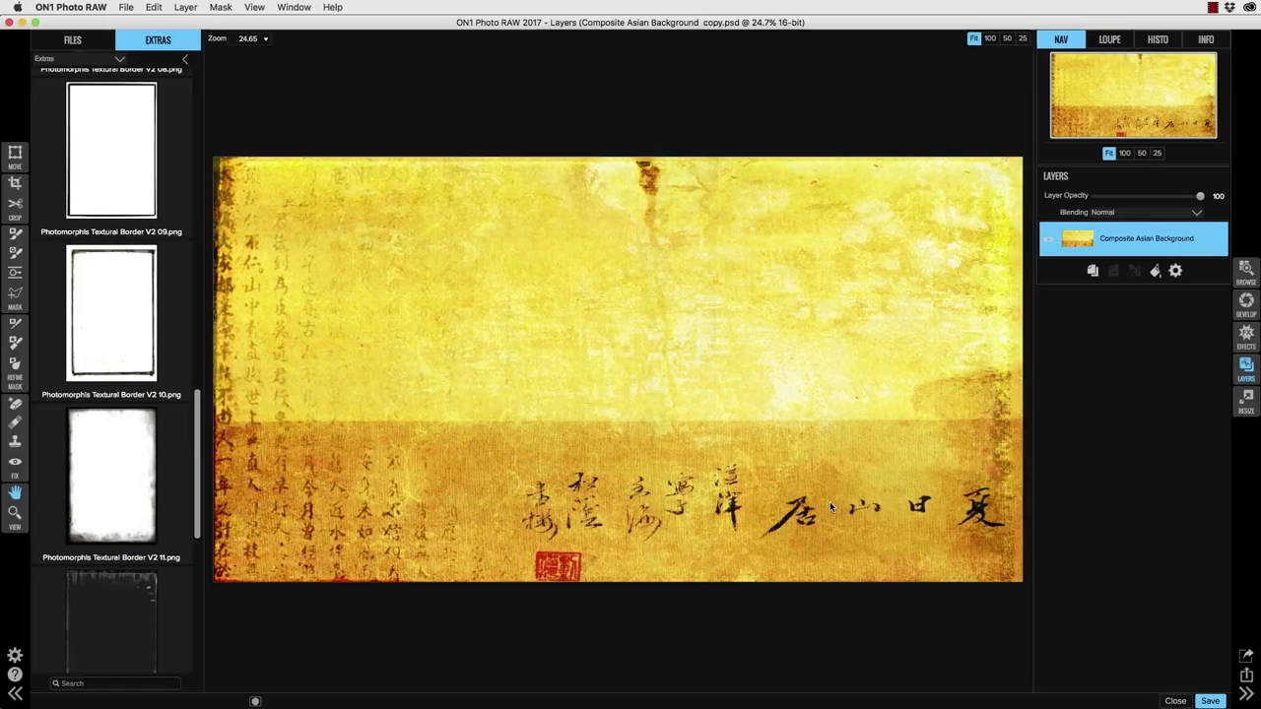
Step: Add Textural Border V2 10 and V2 11 layers, reposition them, and flip the centre border vertically
click(72, 40)
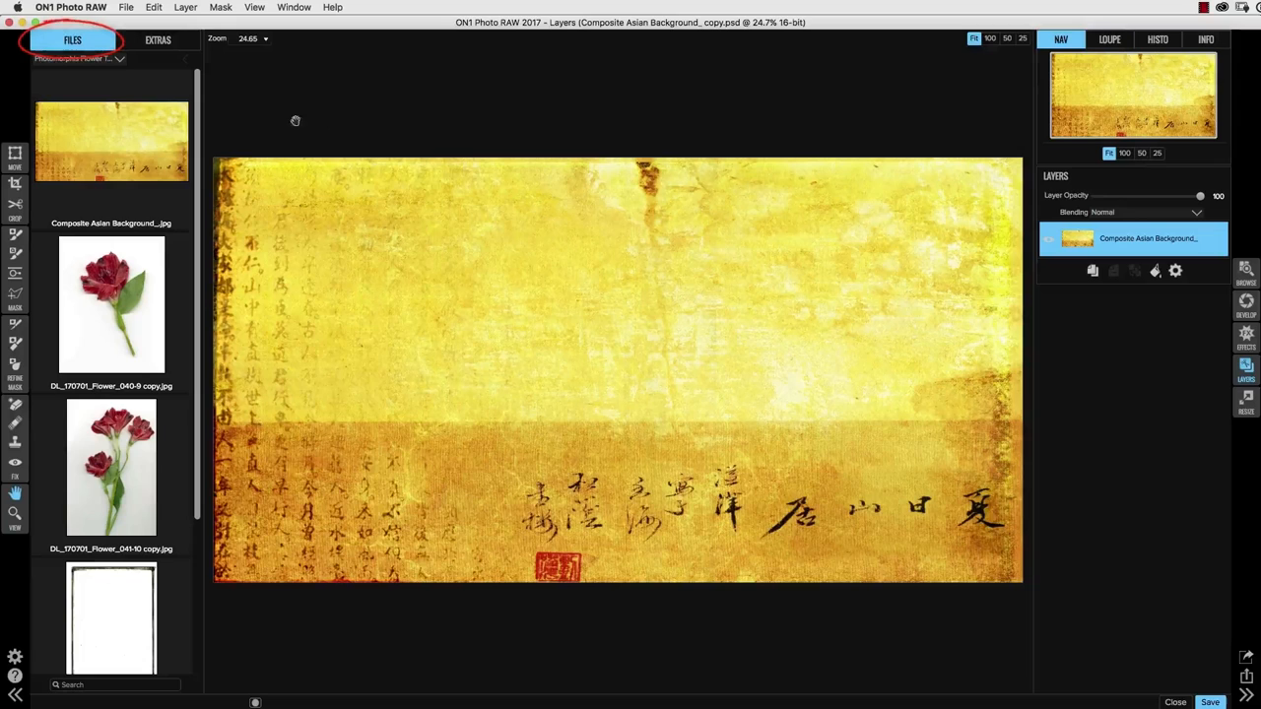
scroll(down, 3)
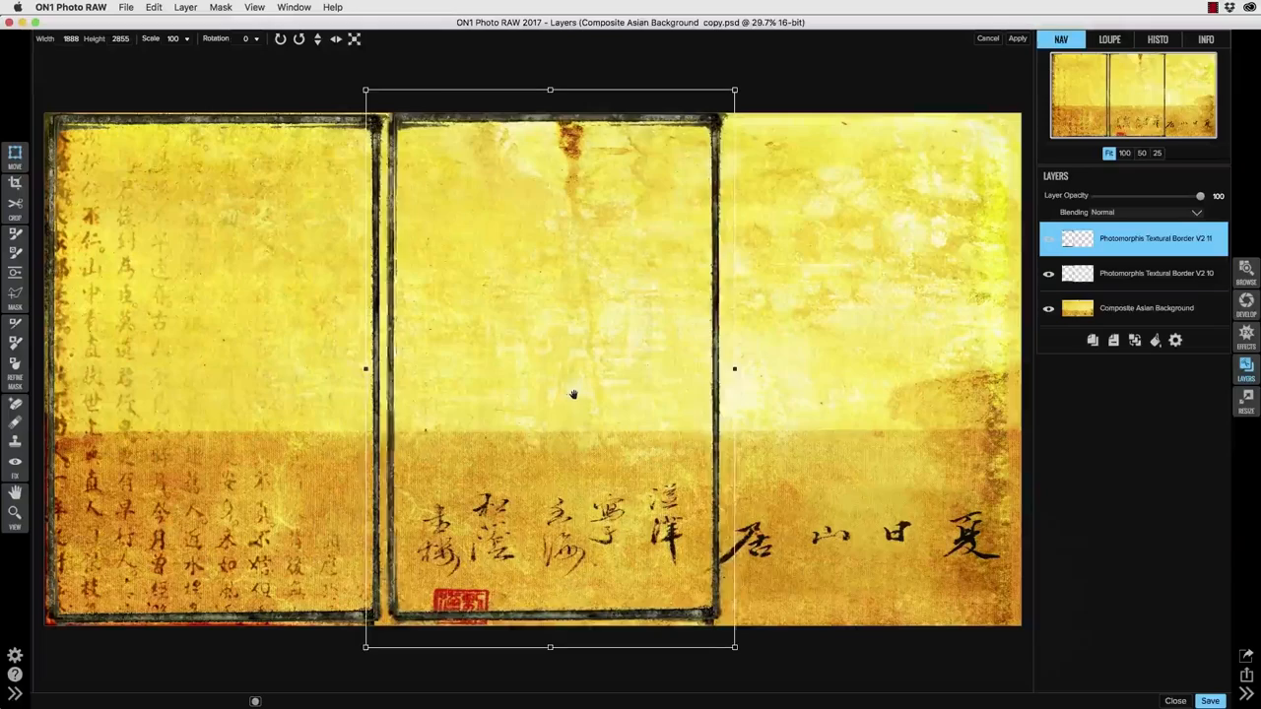
click(317, 39)
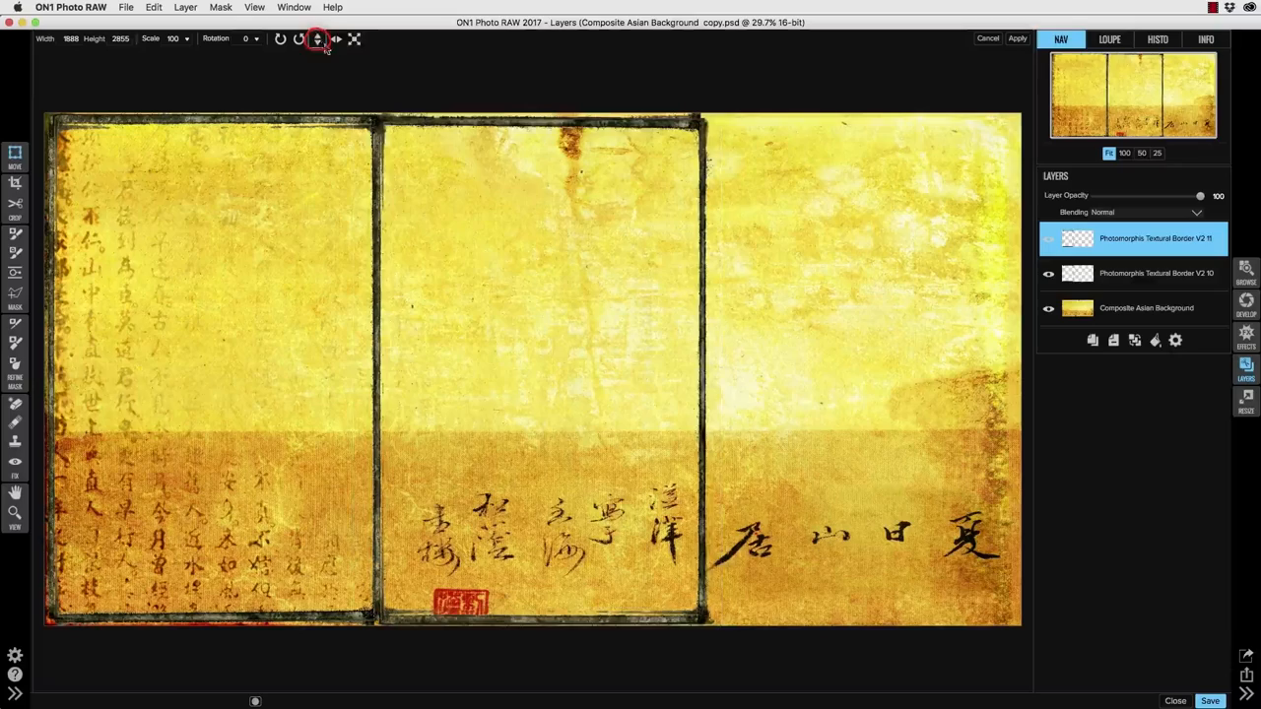
click(317, 39)
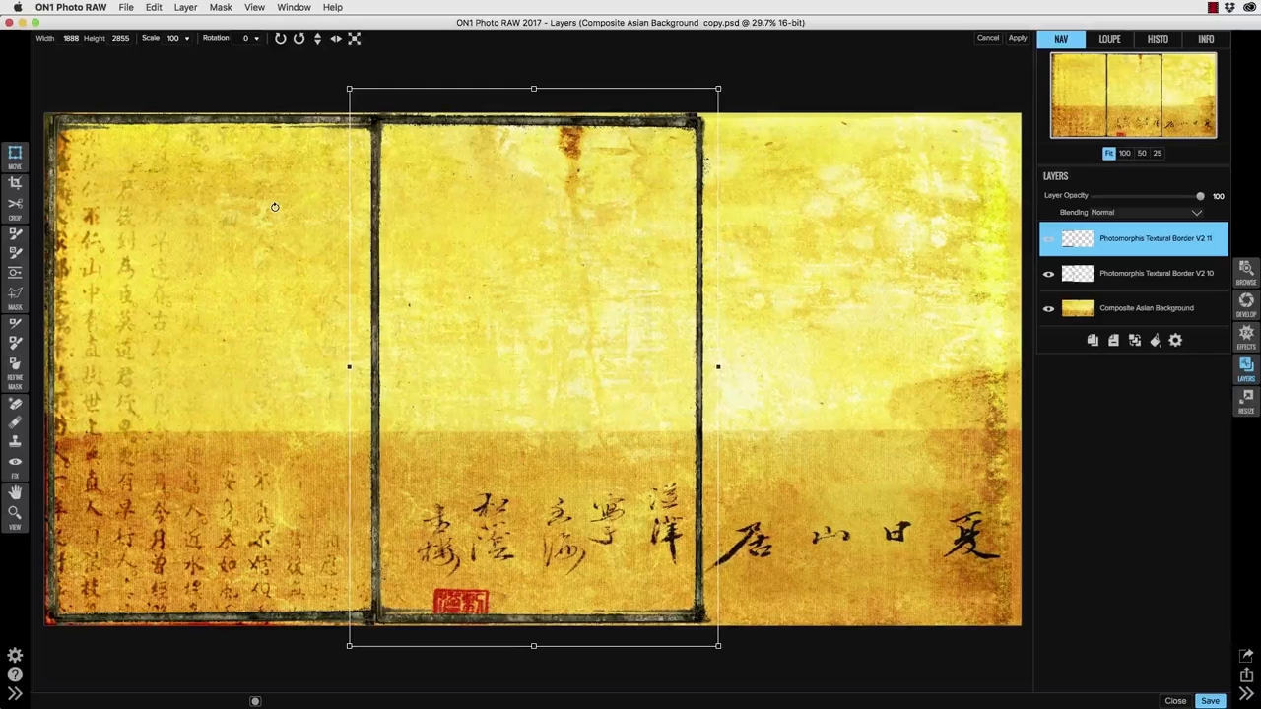
Step: Commit Textural Border V2 12 on the right, then fit the centre and left borders to their panels
click(1091, 340)
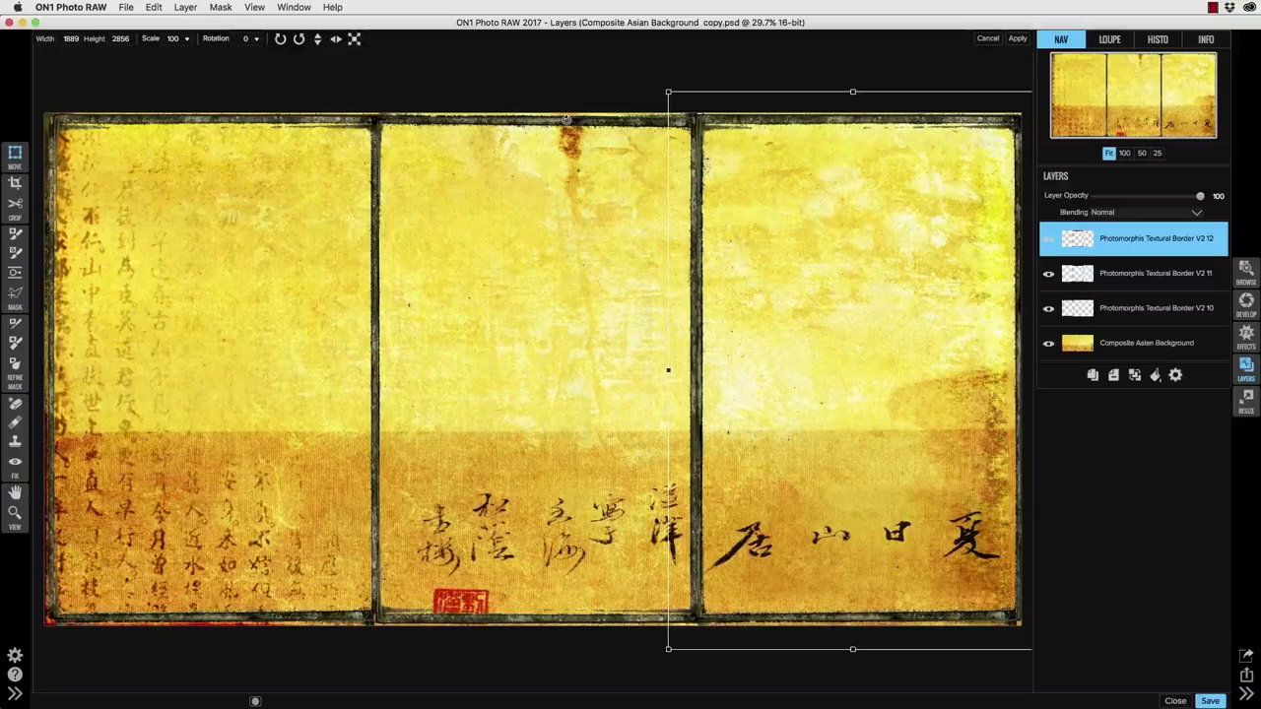
click(1154, 273)
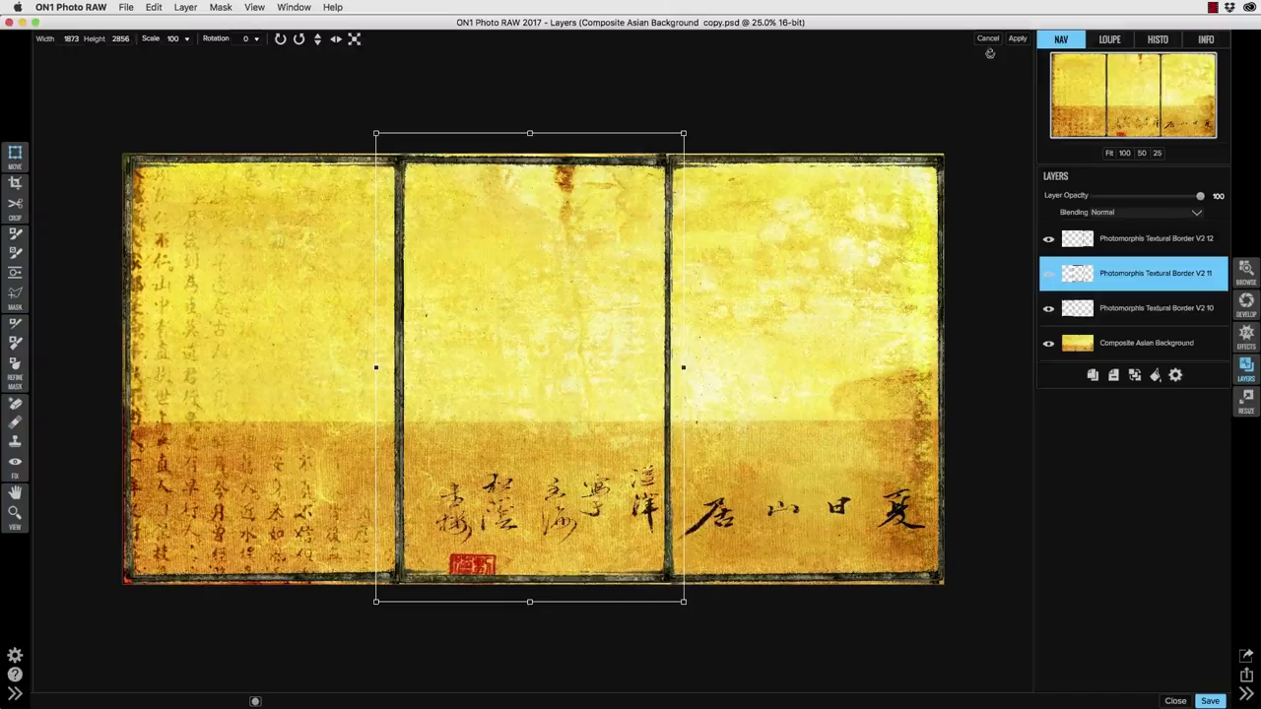
click(1156, 307)
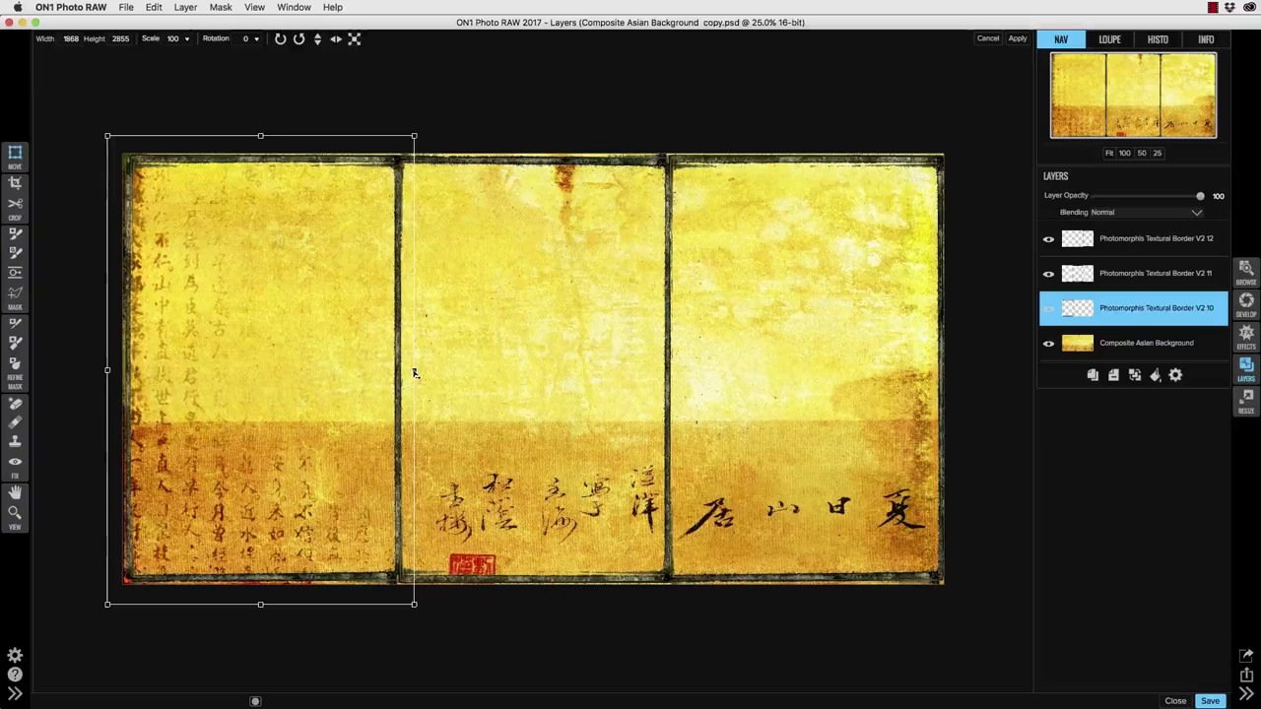
click(1155, 273)
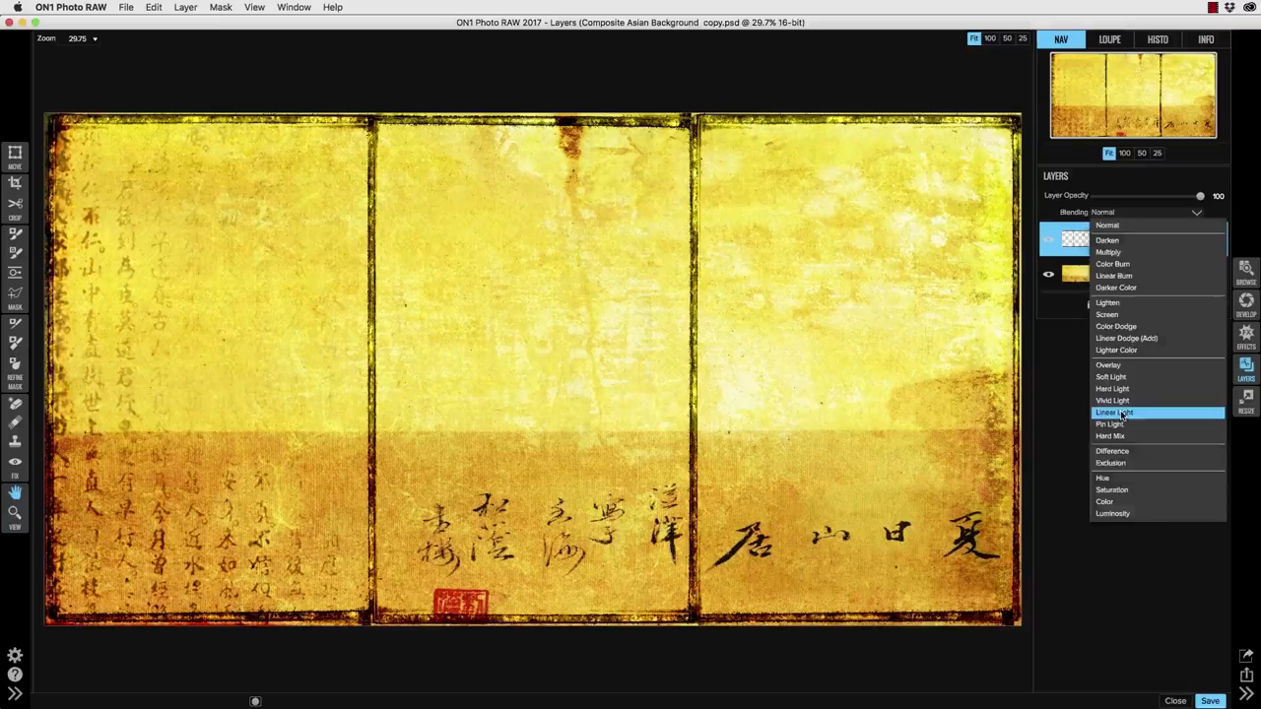
Step: Set the merged border layer's blending to Linear Light
click(1114, 411)
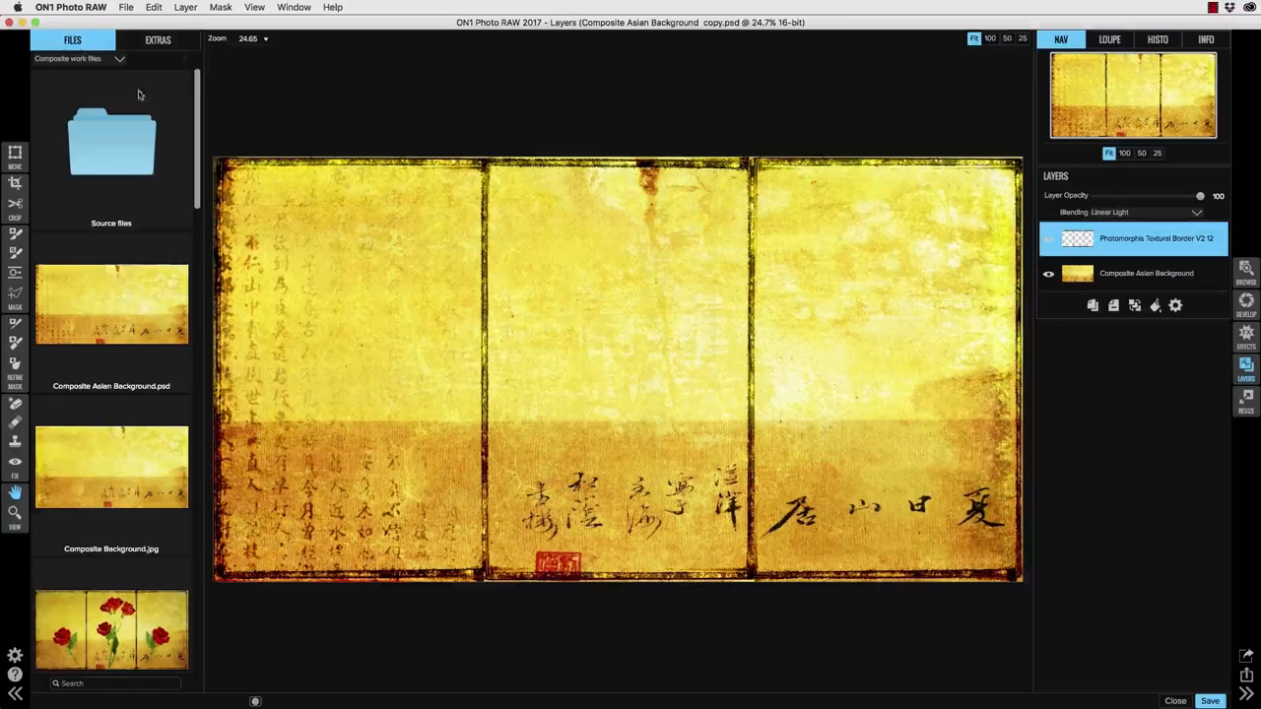
Step: Open the source files folder and add the three-bloom red flower photo as a layer
double_click(111, 143)
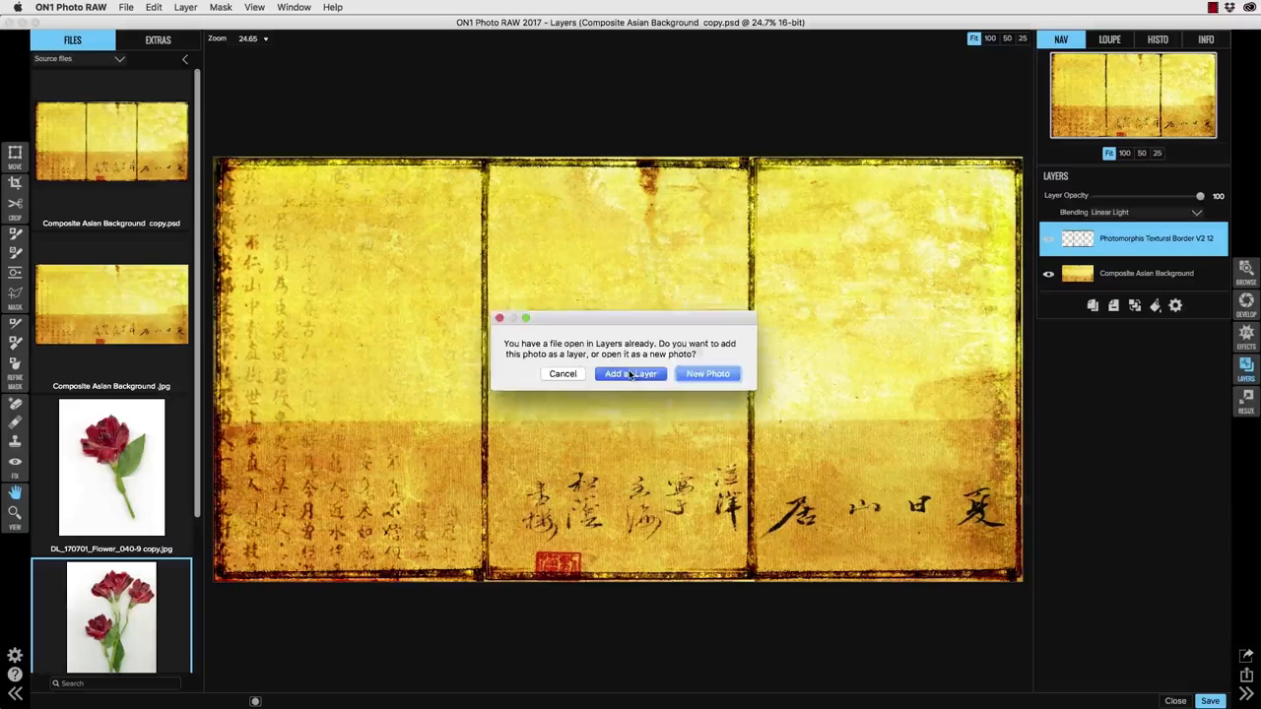
click(631, 374)
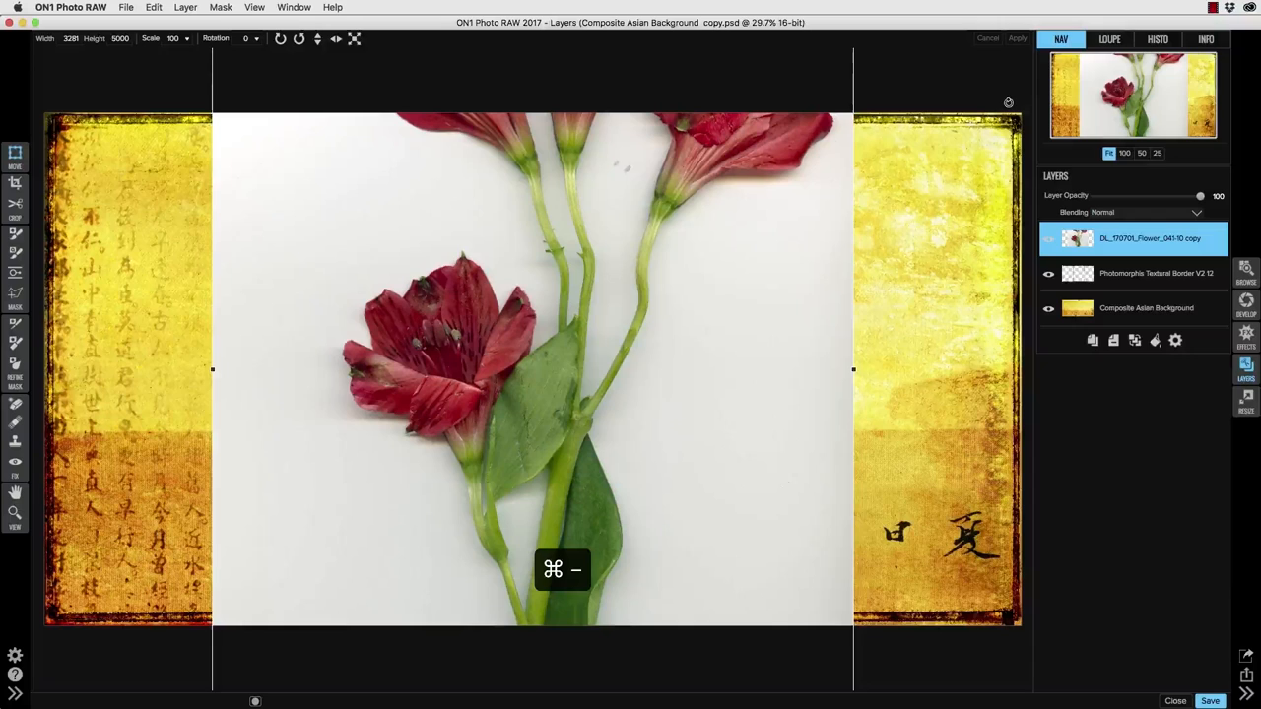
Step: Zoom out and scale the flower layer down to fit the centre panel
key(cmd+-)
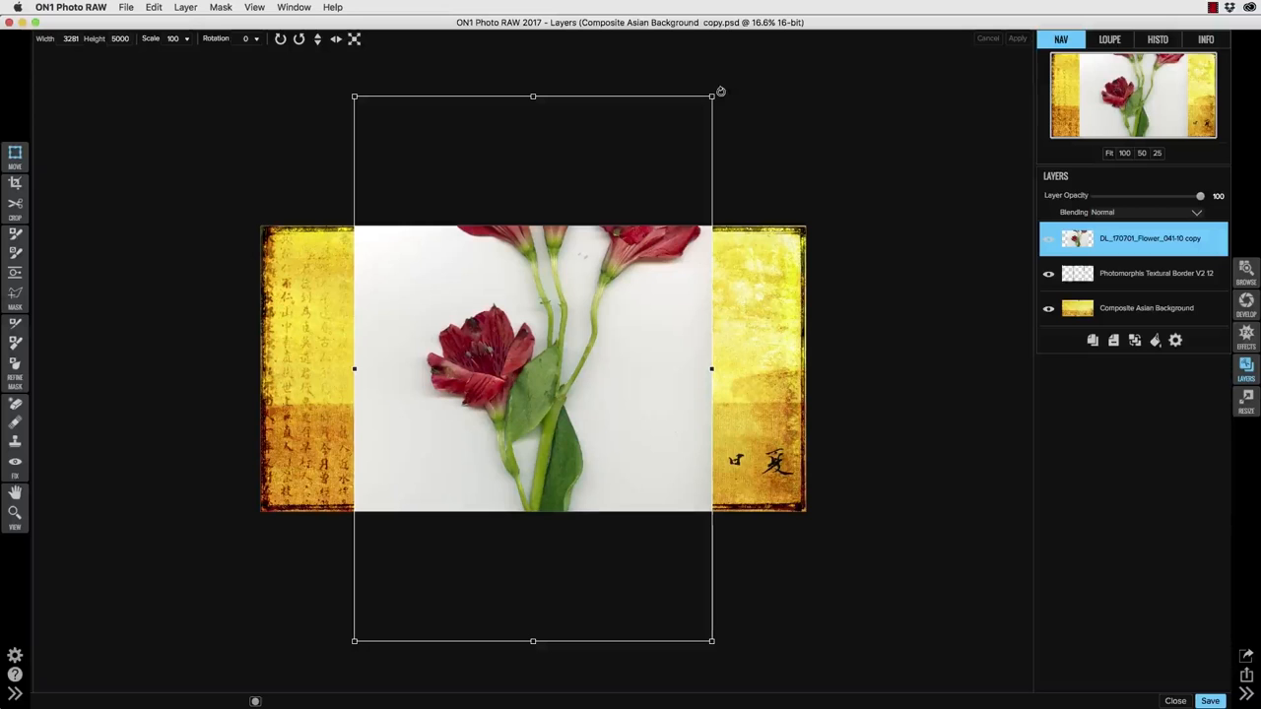
drag(712, 95, 630, 218)
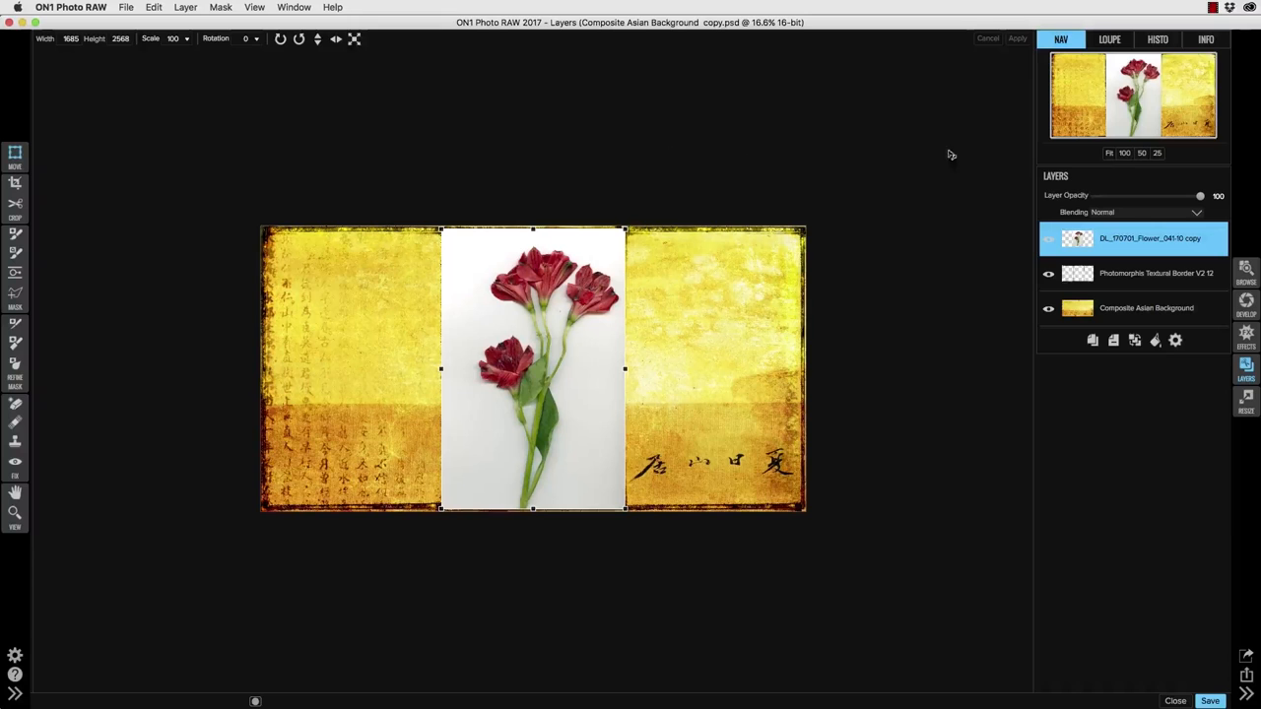
Step: Set the flower layer's blending to Multiply, then reopen the dropdown to compare modes
click(1195, 213)
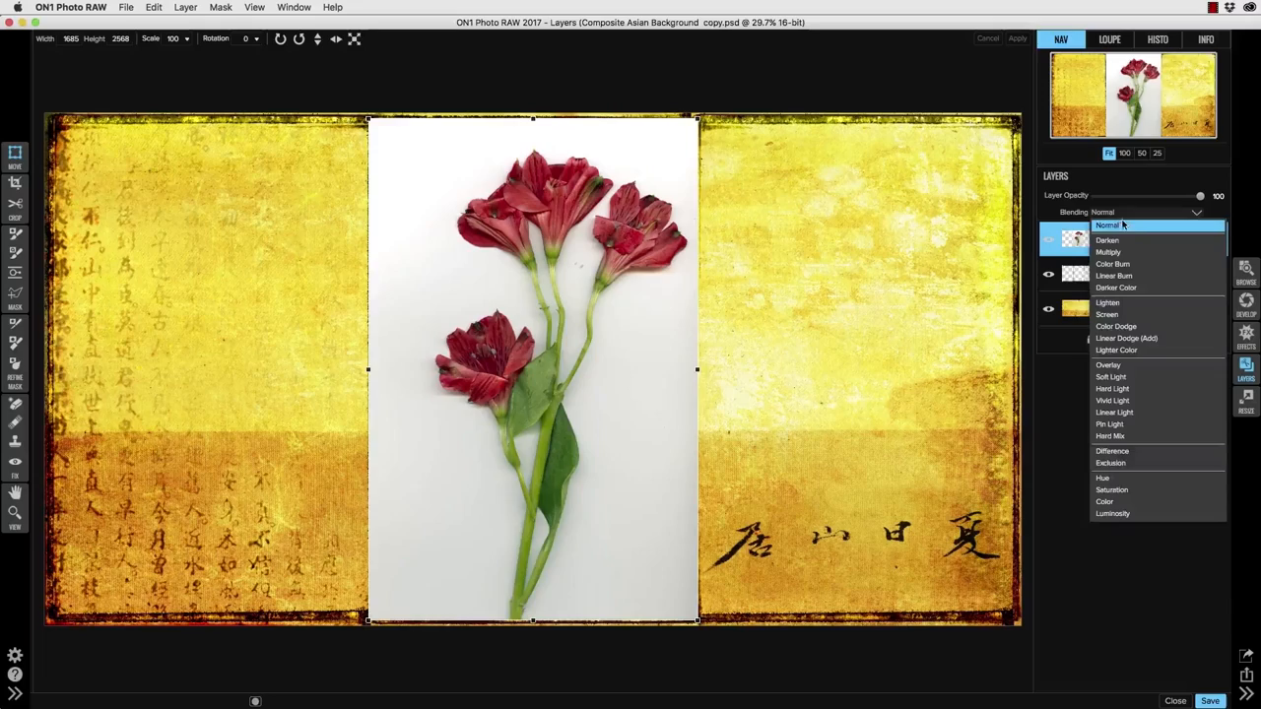
click(1107, 251)
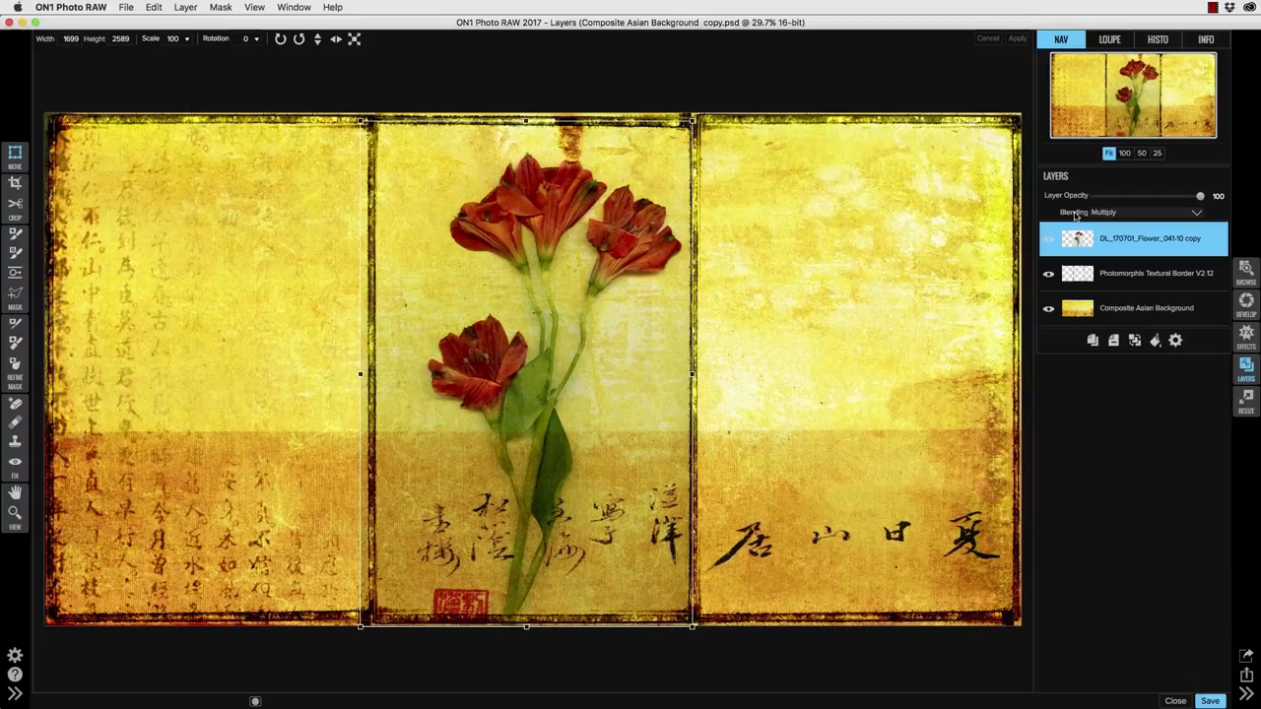
click(1133, 213)
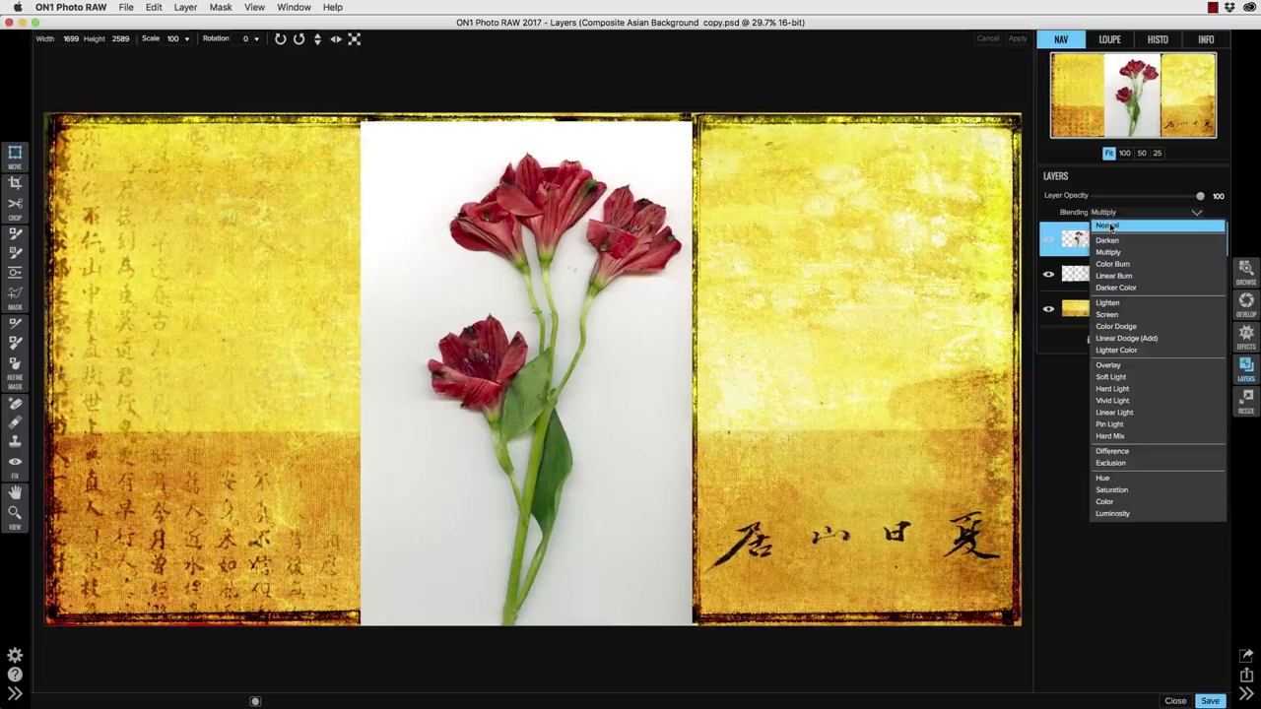
click(1107, 226)
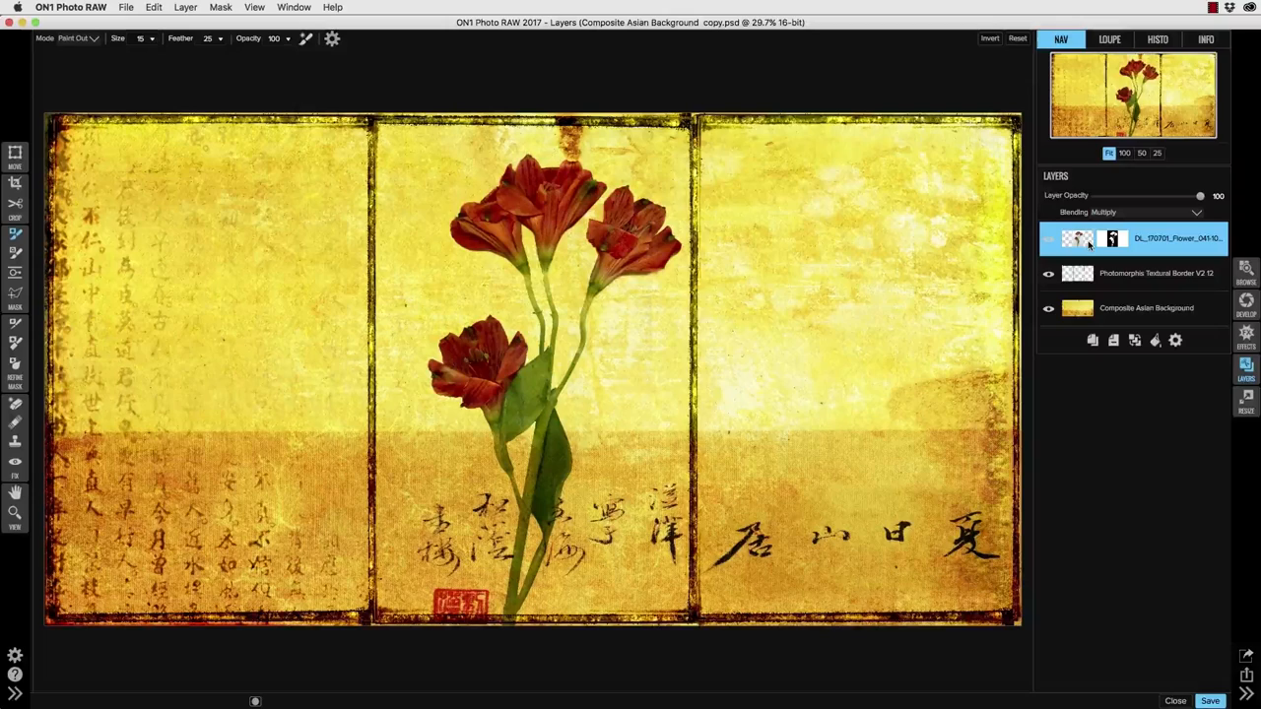
Step: Duplicate the masked flower layer and set the copy's blending to Soft Light
click(1143, 212)
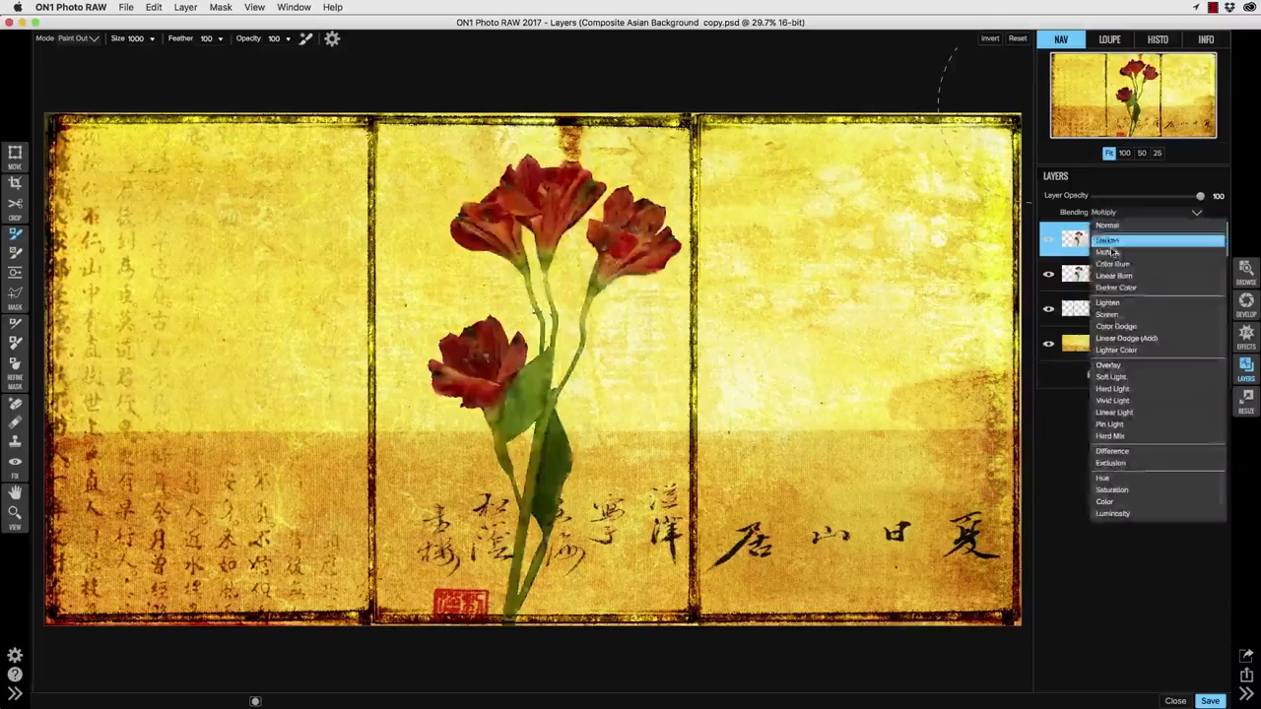
click(1110, 376)
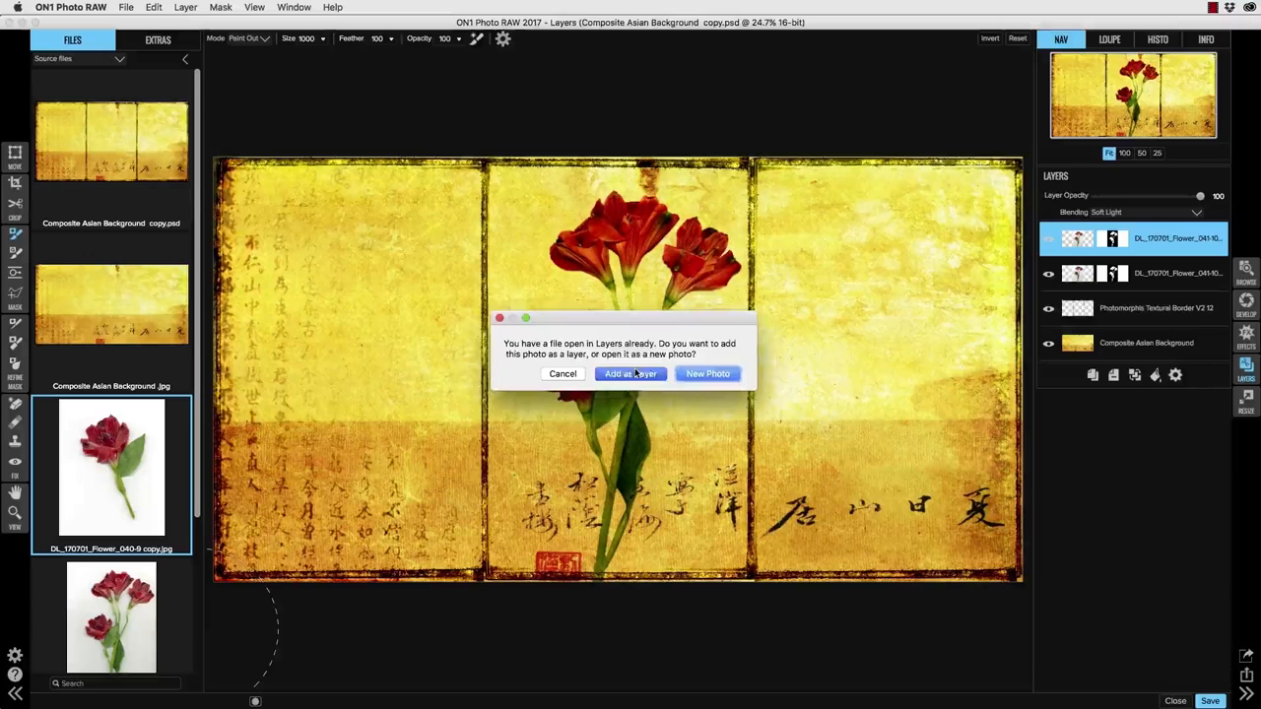
Step: Add the single-bloom flower photo as a new layer
click(630, 373)
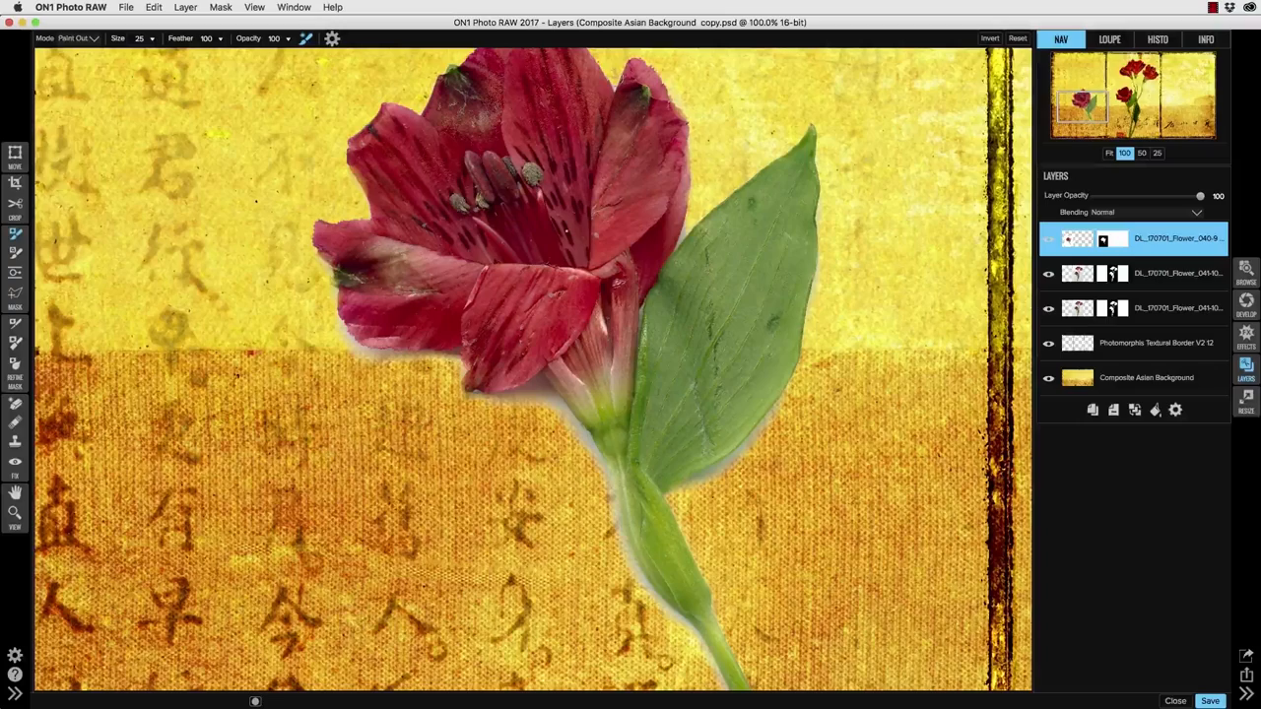
Step: Blend the single flower layer in Multiply, duplicate it, and set the top copy to Soft Light
click(1133, 211)
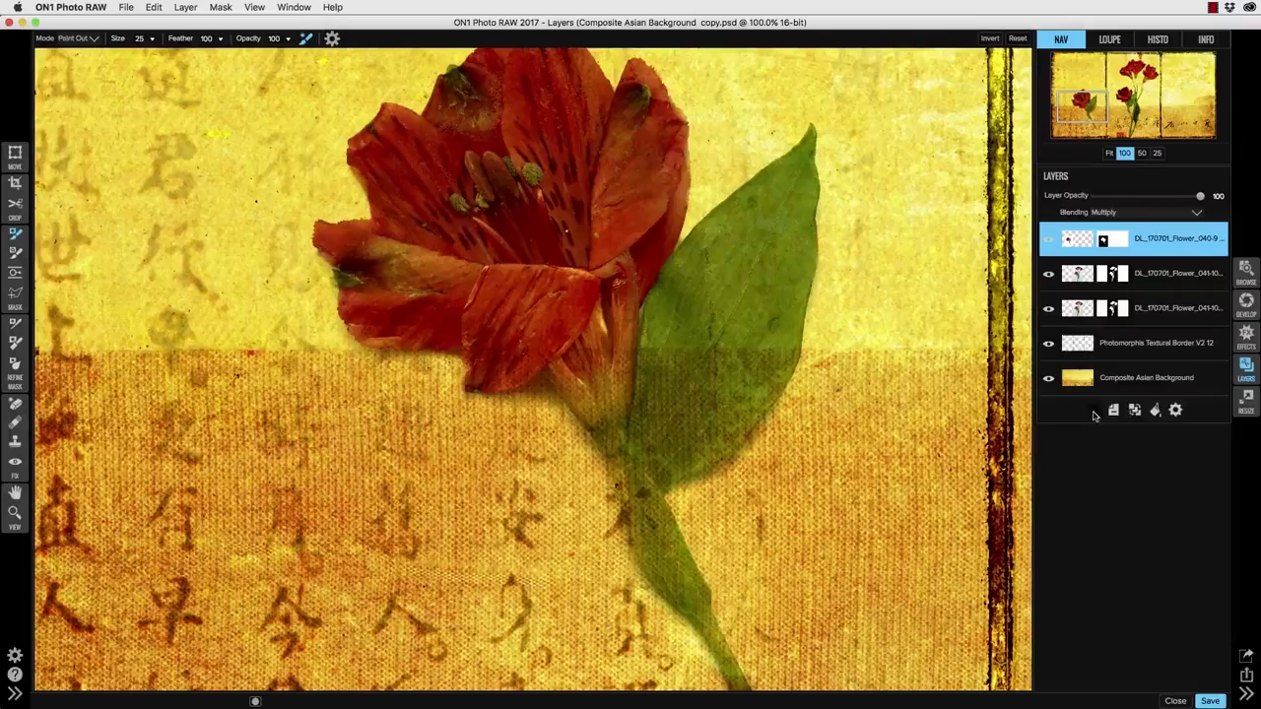
click(1142, 211)
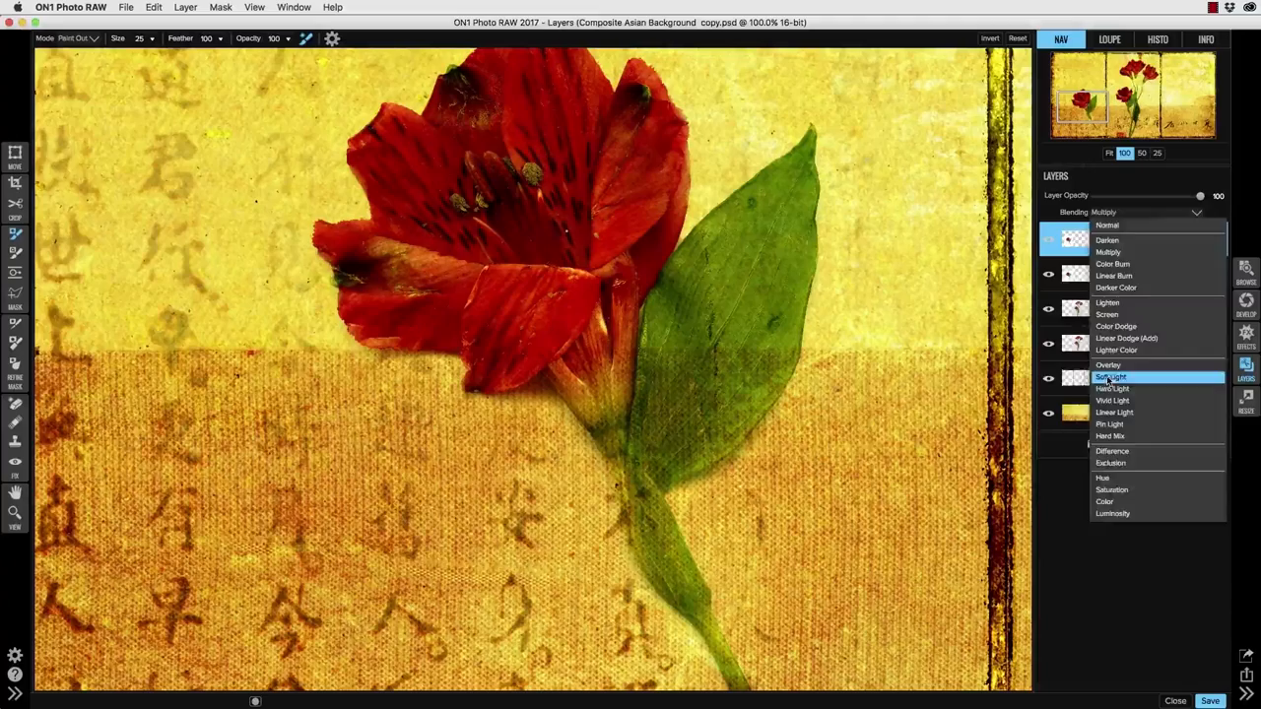
click(1110, 376)
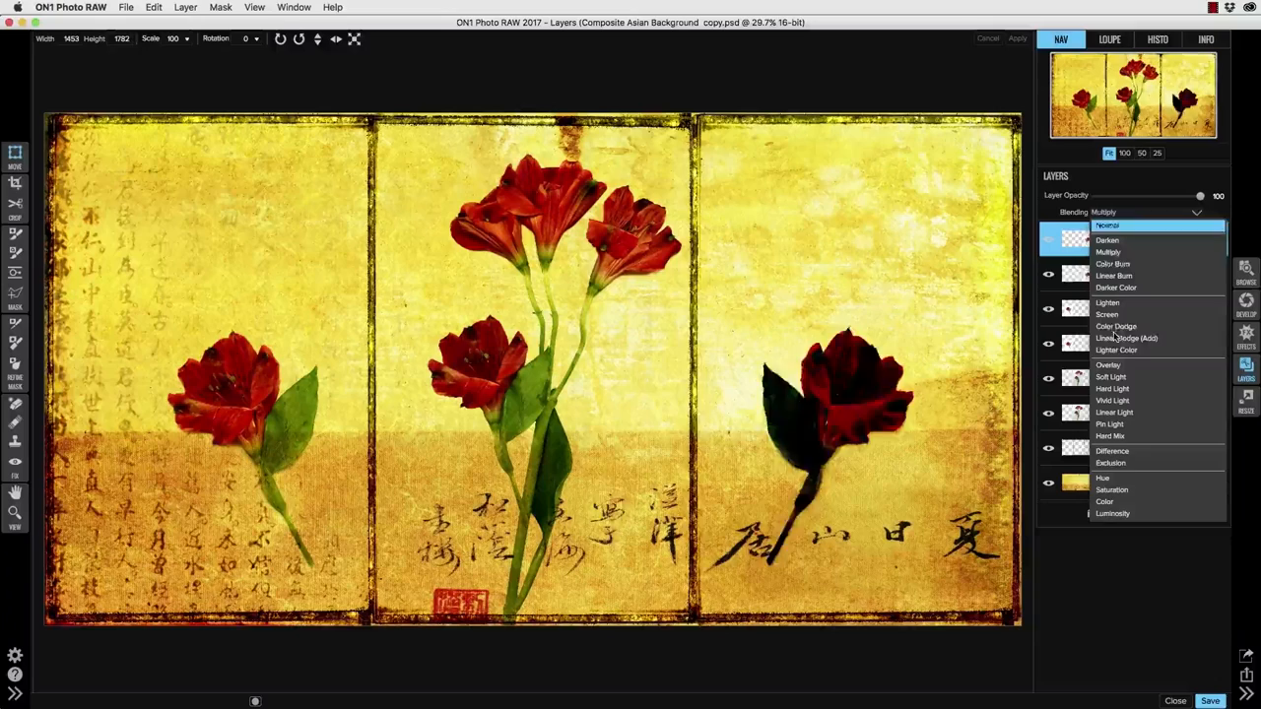
click(1110, 377)
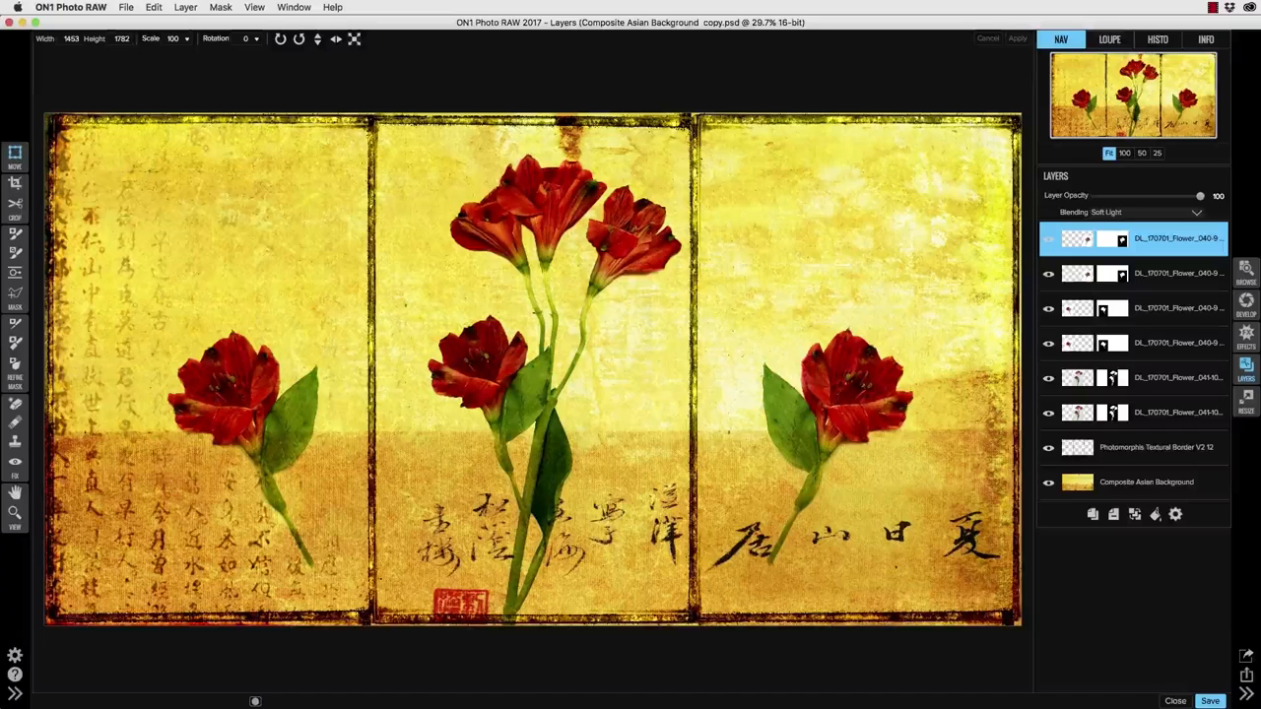
click(1145, 482)
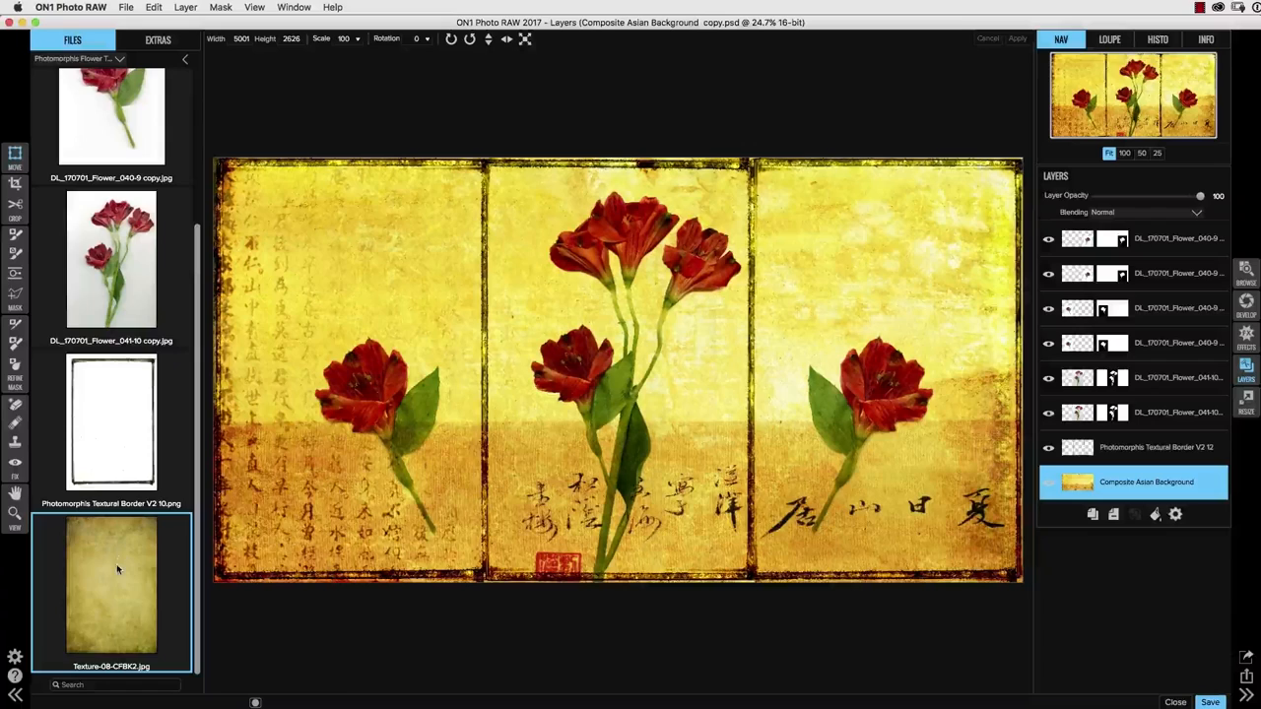
Step: Bring Texture-08-CFBK2.jpg in from the Files pane using Add as Layer
double_click(112, 588)
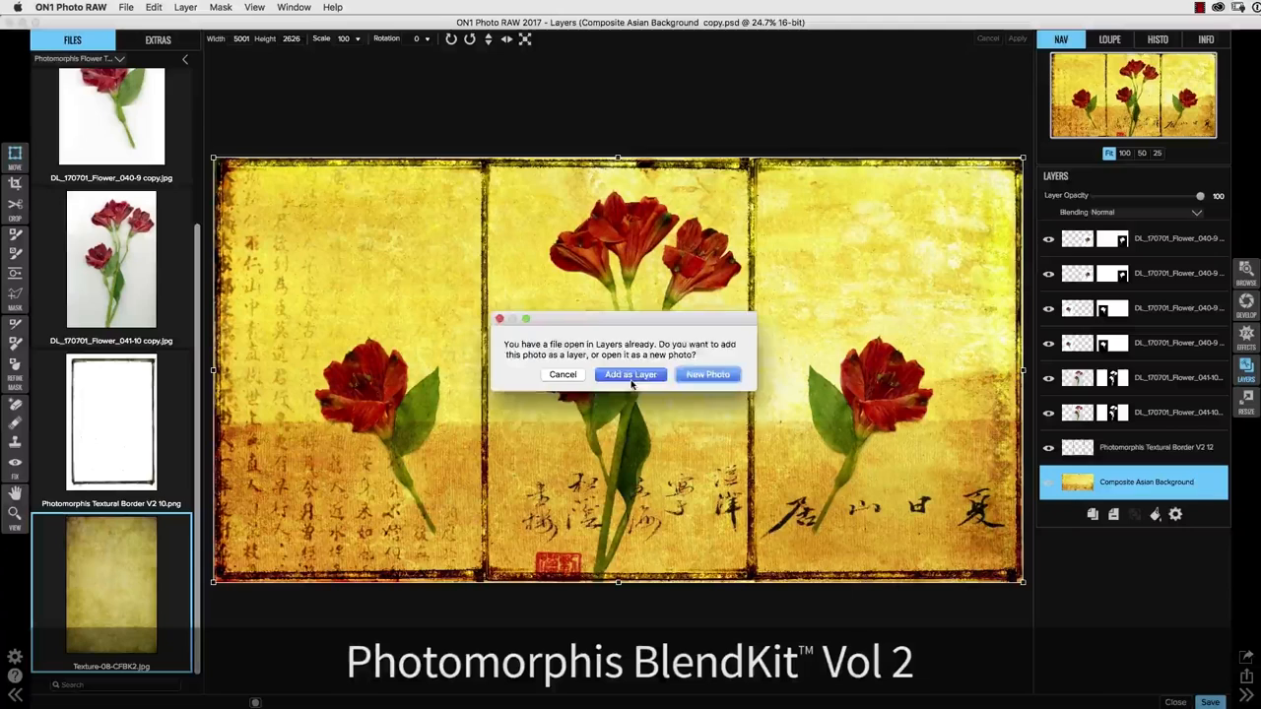
click(630, 375)
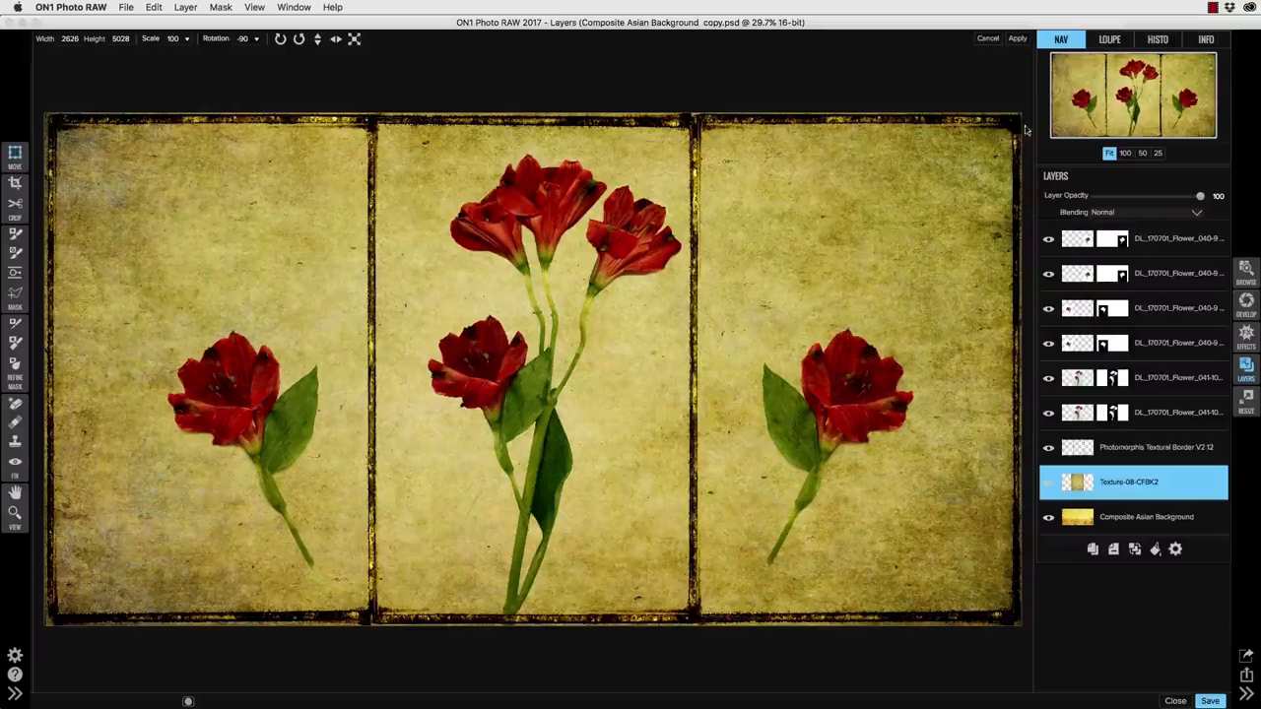
Step: Apply the -90° rotation and canvas-filling scale to the Texture-08 layer
click(1143, 212)
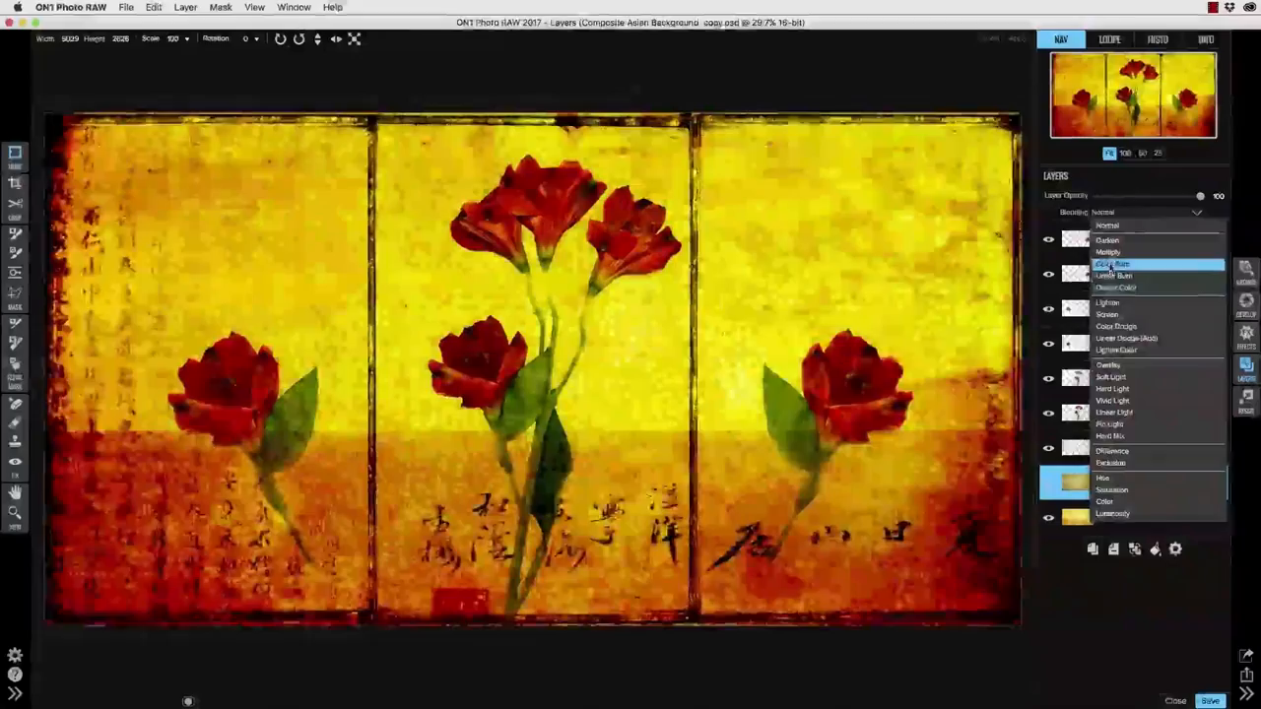
Step: Set the texture layer to Multiply at 70% opacity and the textural border to Multiply
click(1107, 252)
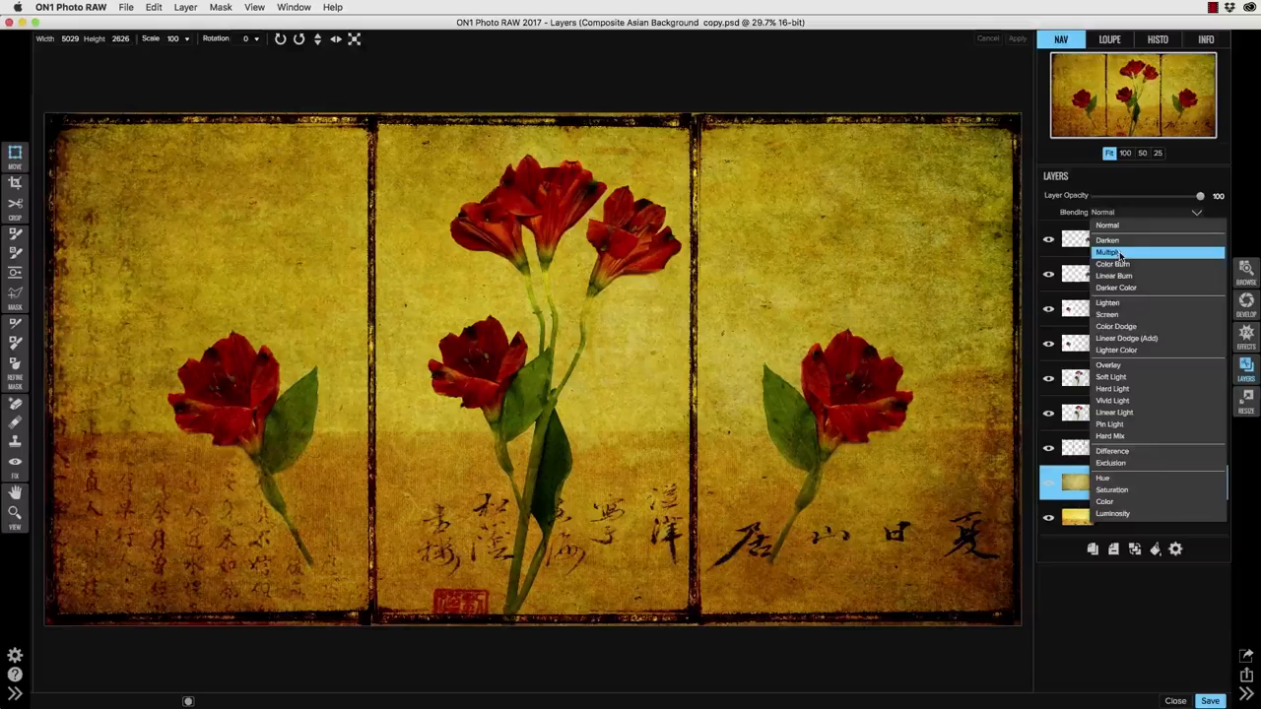
click(1107, 252)
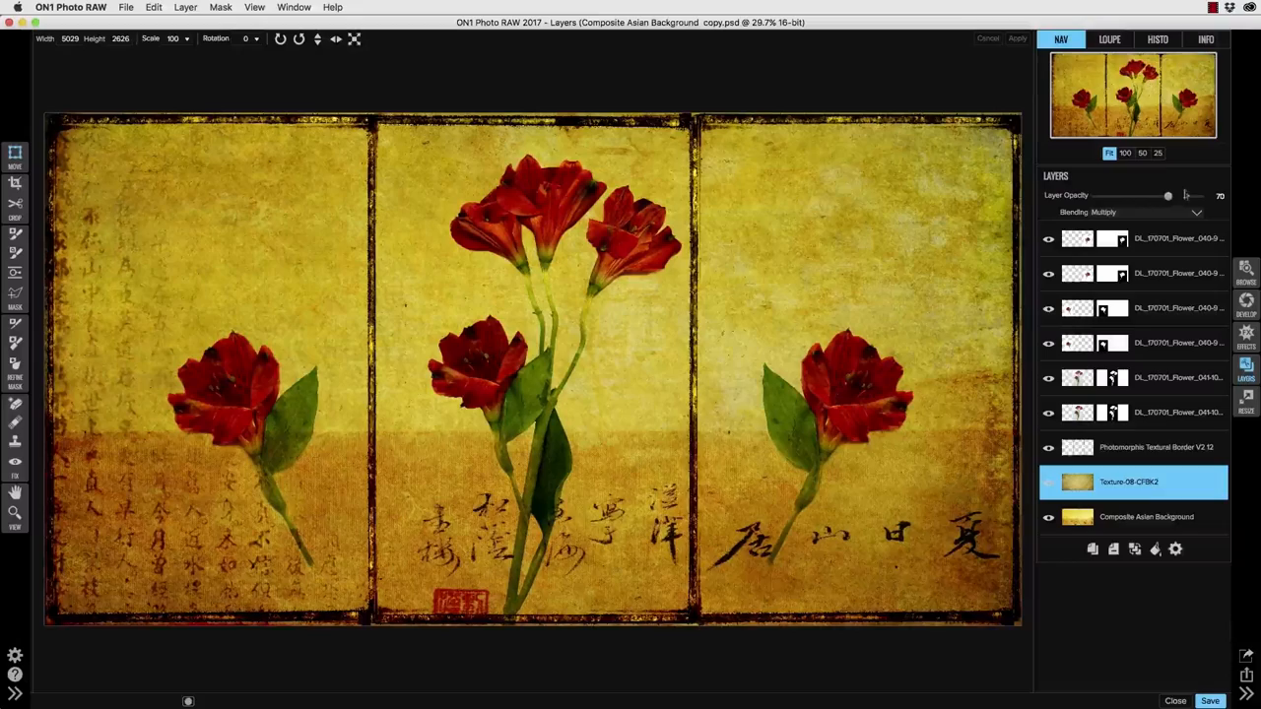
click(1155, 447)
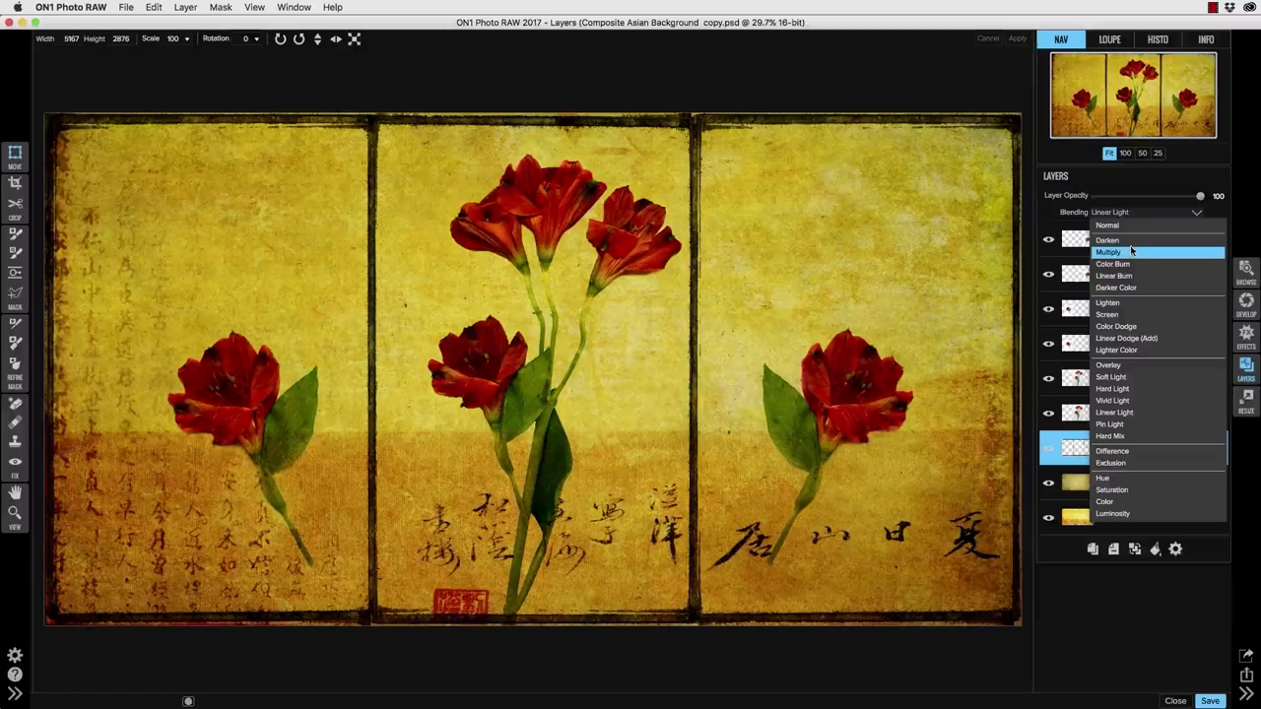
click(1108, 251)
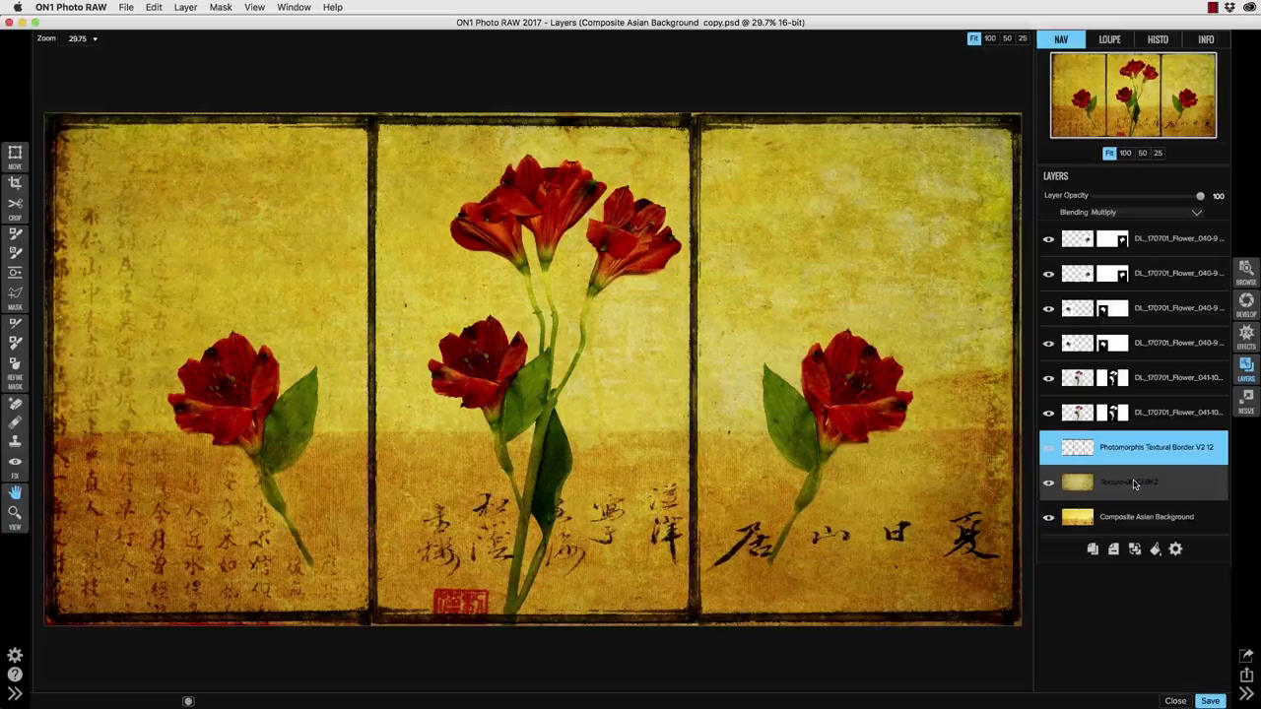
Step: Add a white Color Fill layer above Texture-08 in Soft Light at 100% opacity
click(1128, 482)
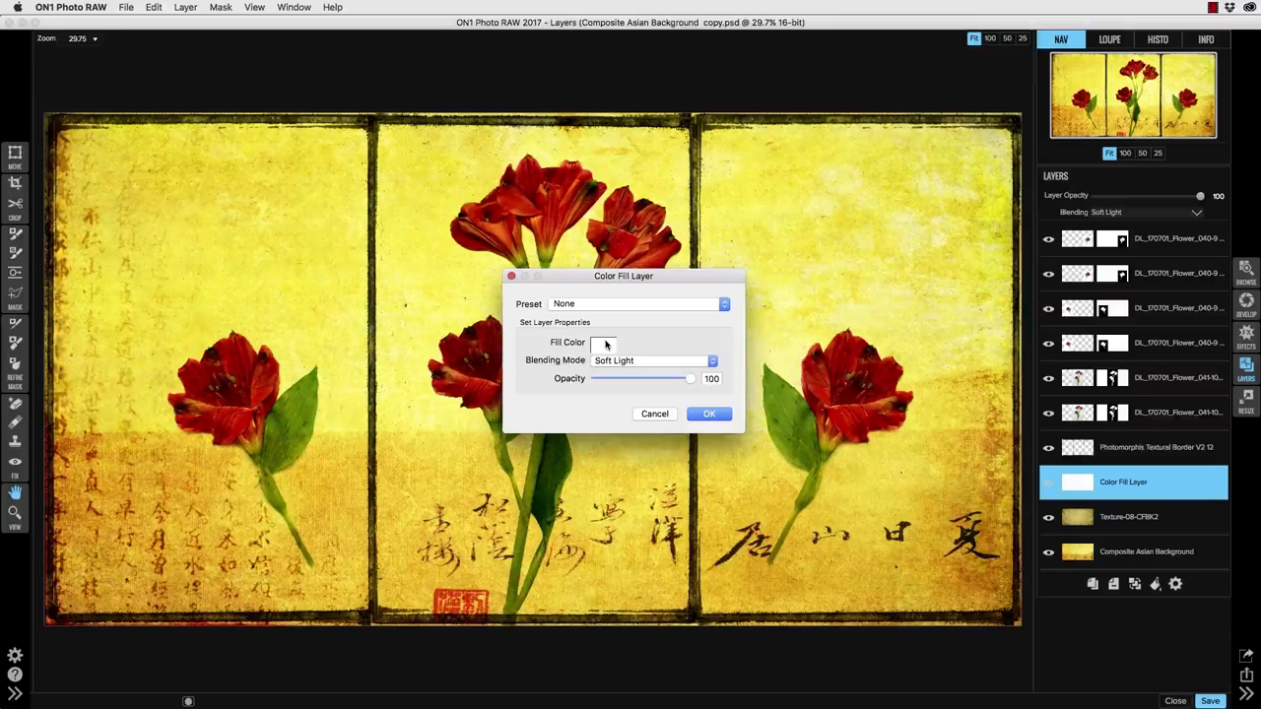
click(604, 342)
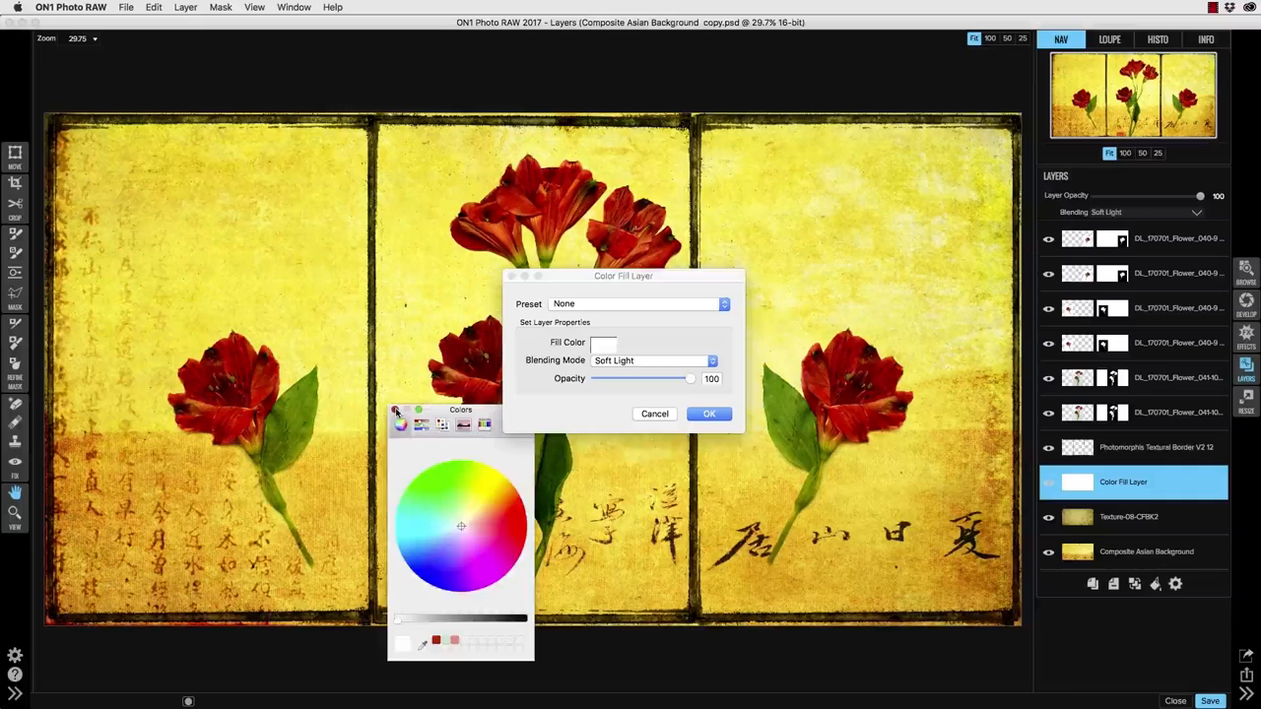
click(395, 410)
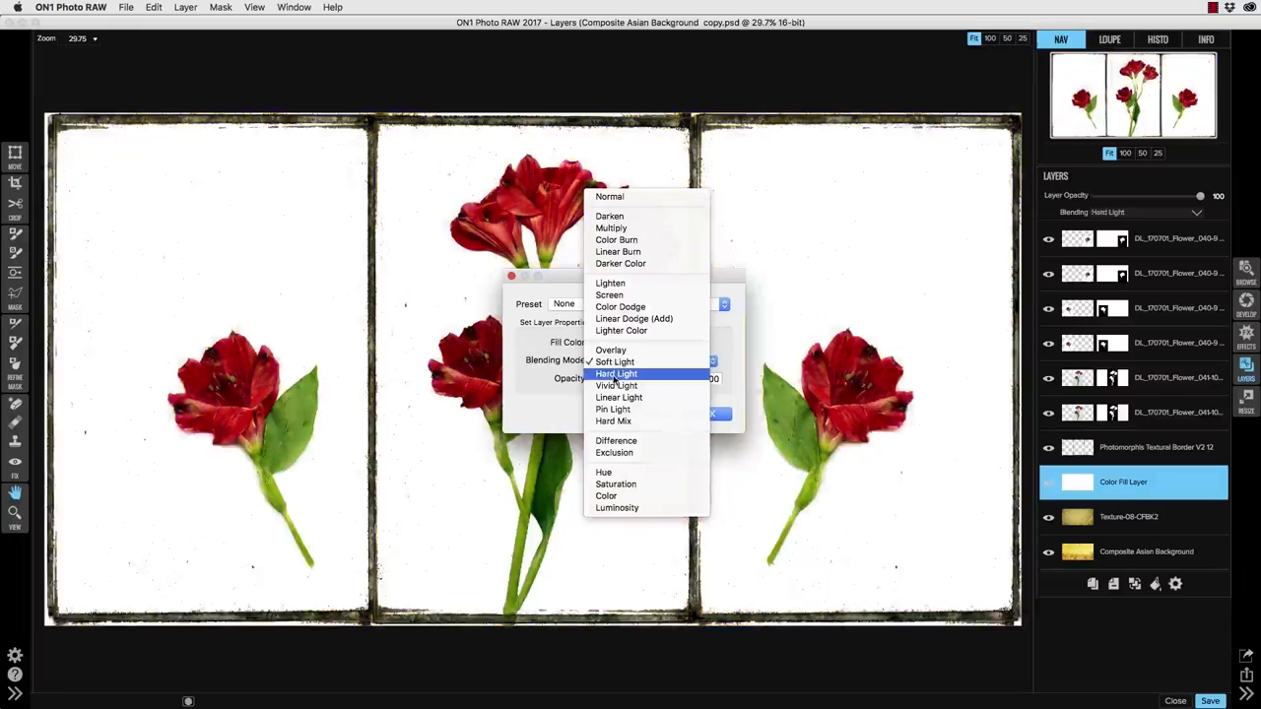
click(613, 362)
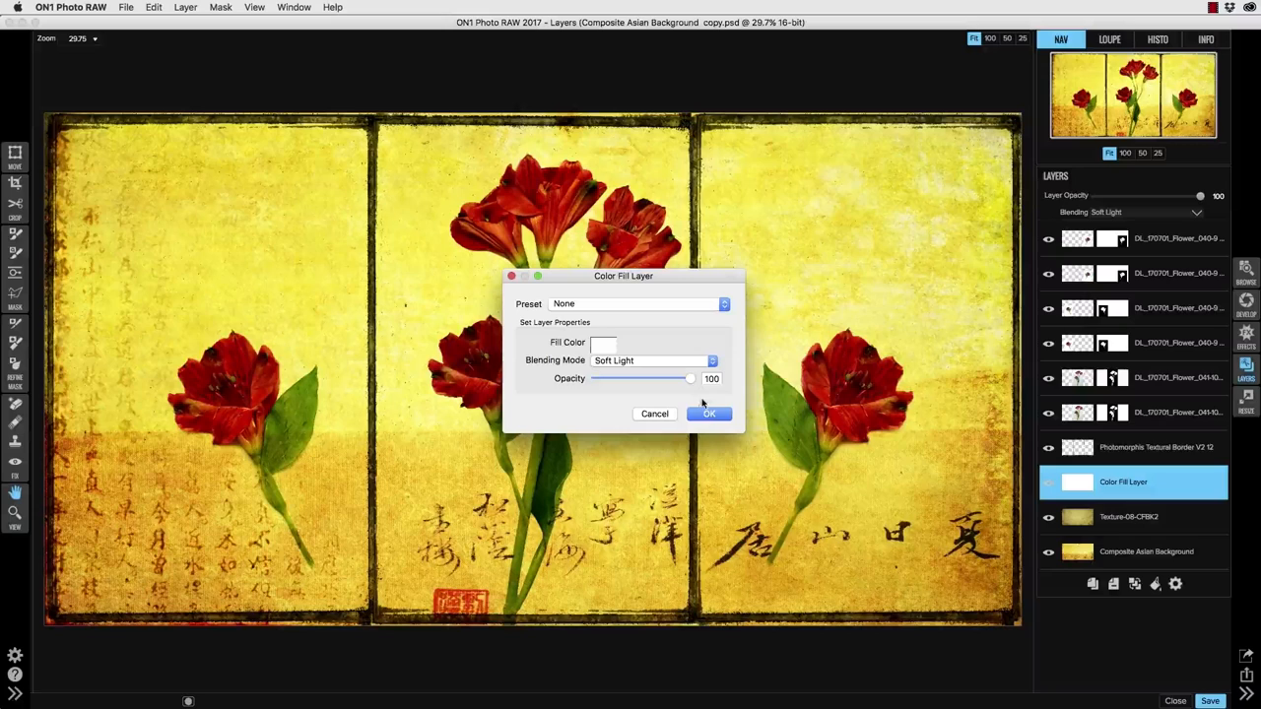
Step: Confirm the white fill and mask it with a Vignette gradient centred on the image
click(708, 412)
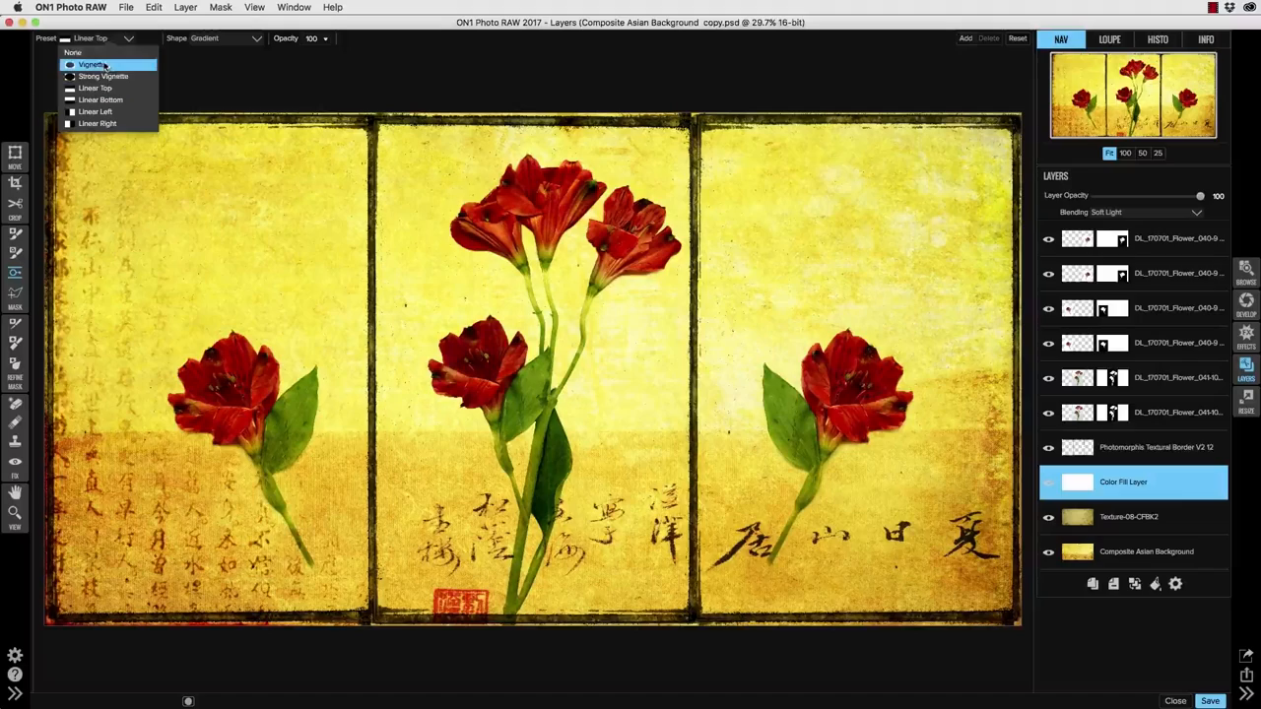
click(91, 64)
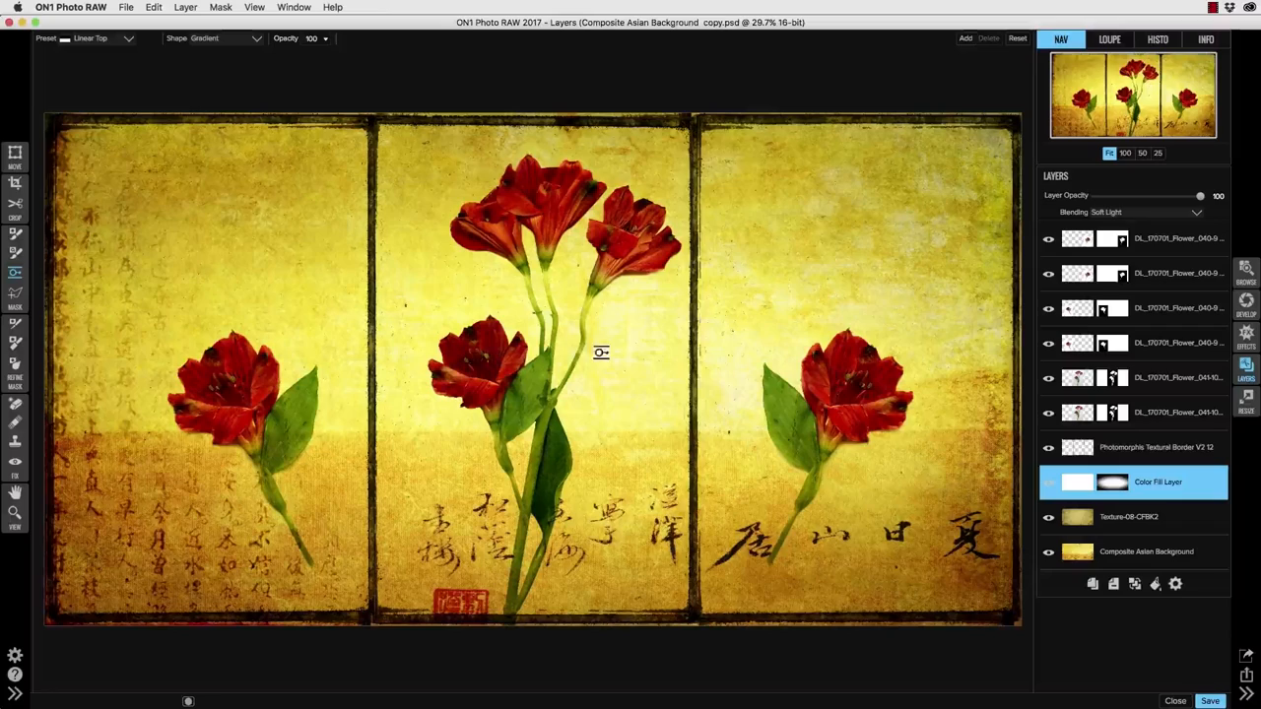
click(15, 155)
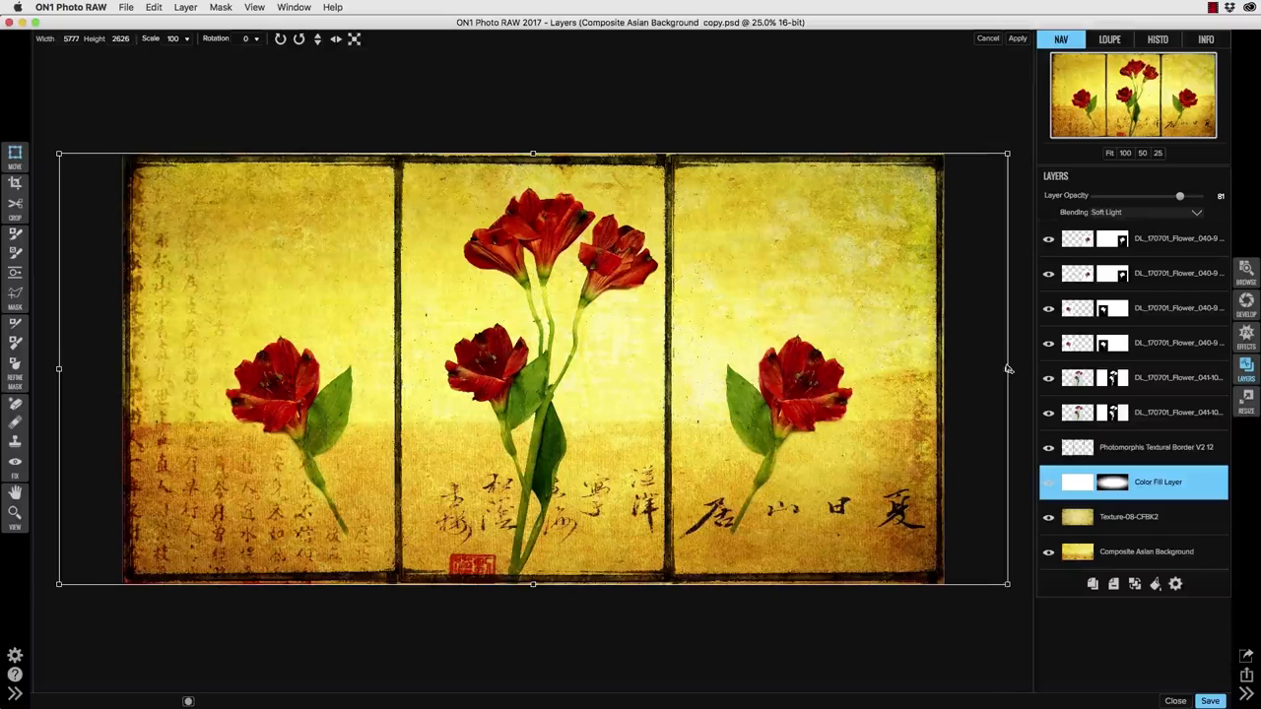
Step: Drag the Color Fill layer's opacity slider down to 81%
drag(532, 155, 532, 138)
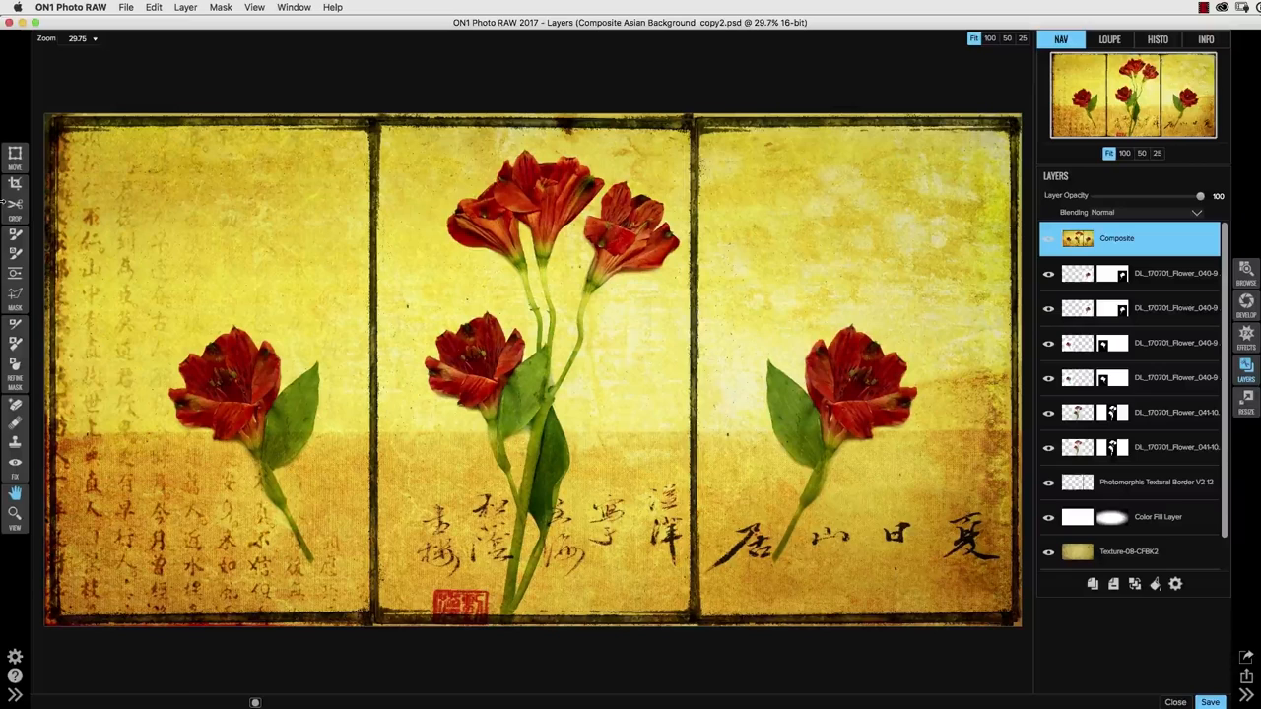
Step: Select the stamped Composite layer and switch to the Crop tool
click(14, 205)
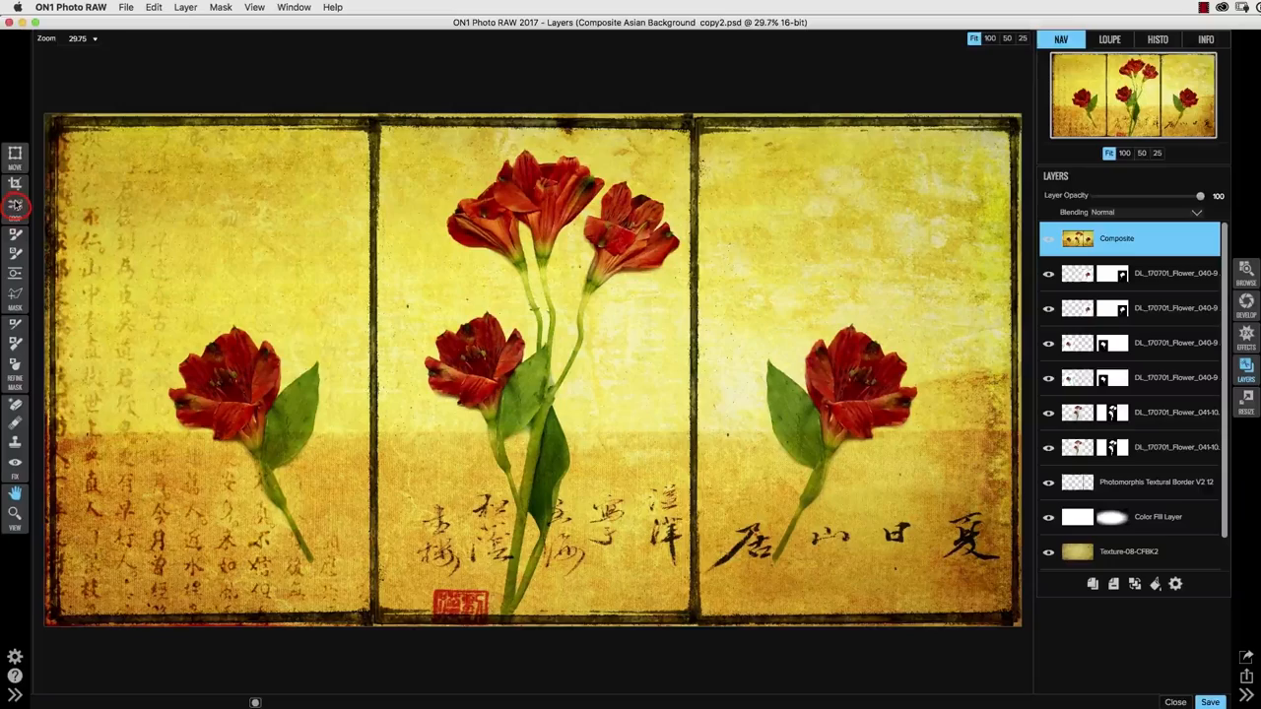
click(15, 205)
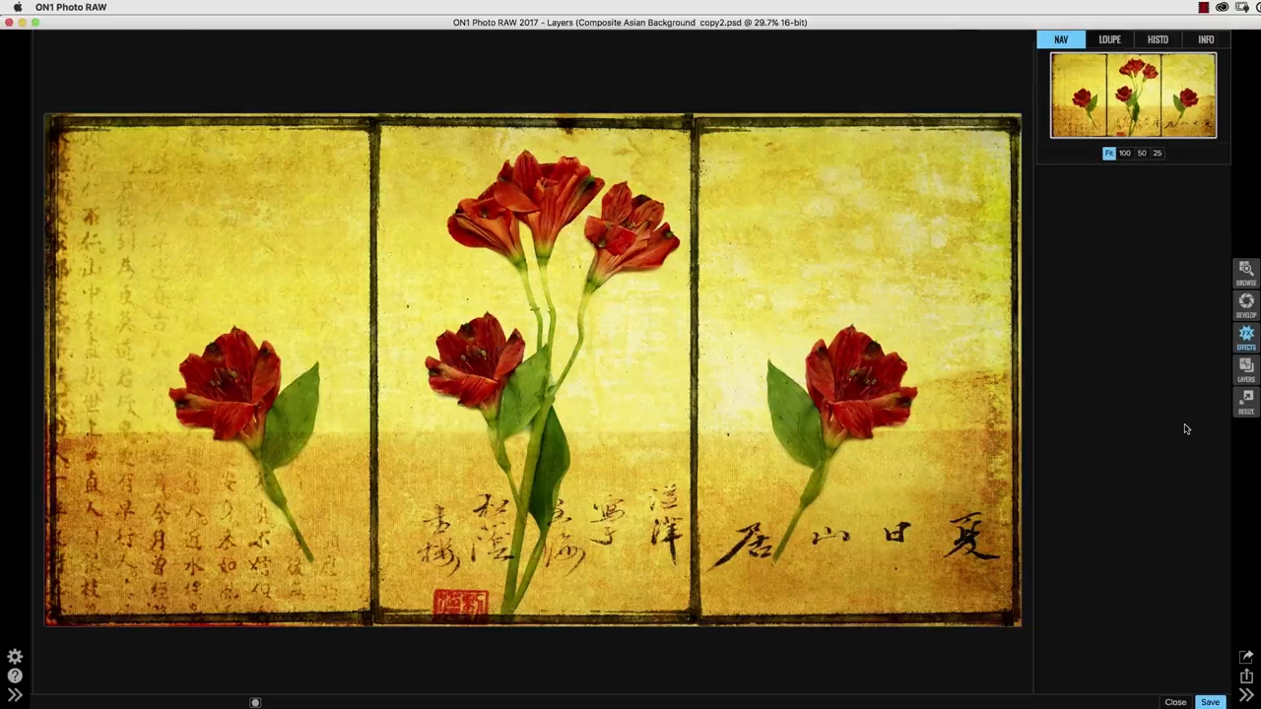
Step: Move the stamped composite into Effects and expand the Photomorphis Bonus Preset category
click(1245, 335)
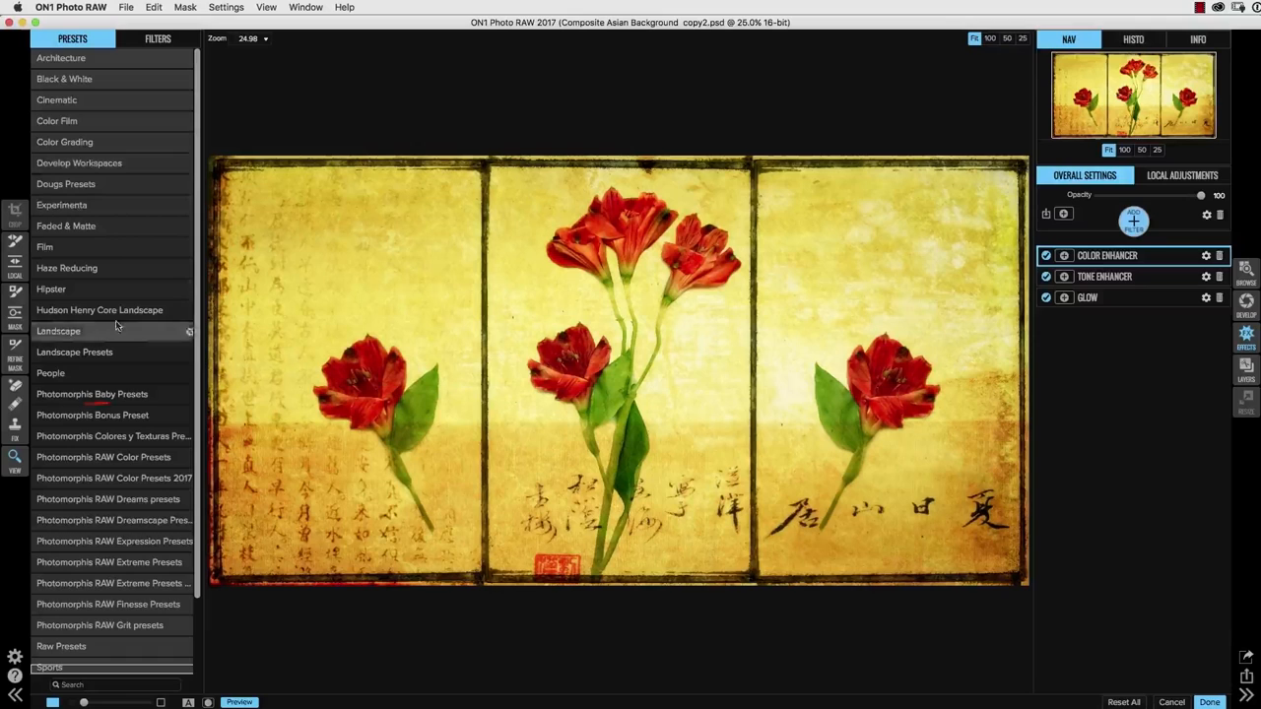
click(92, 414)
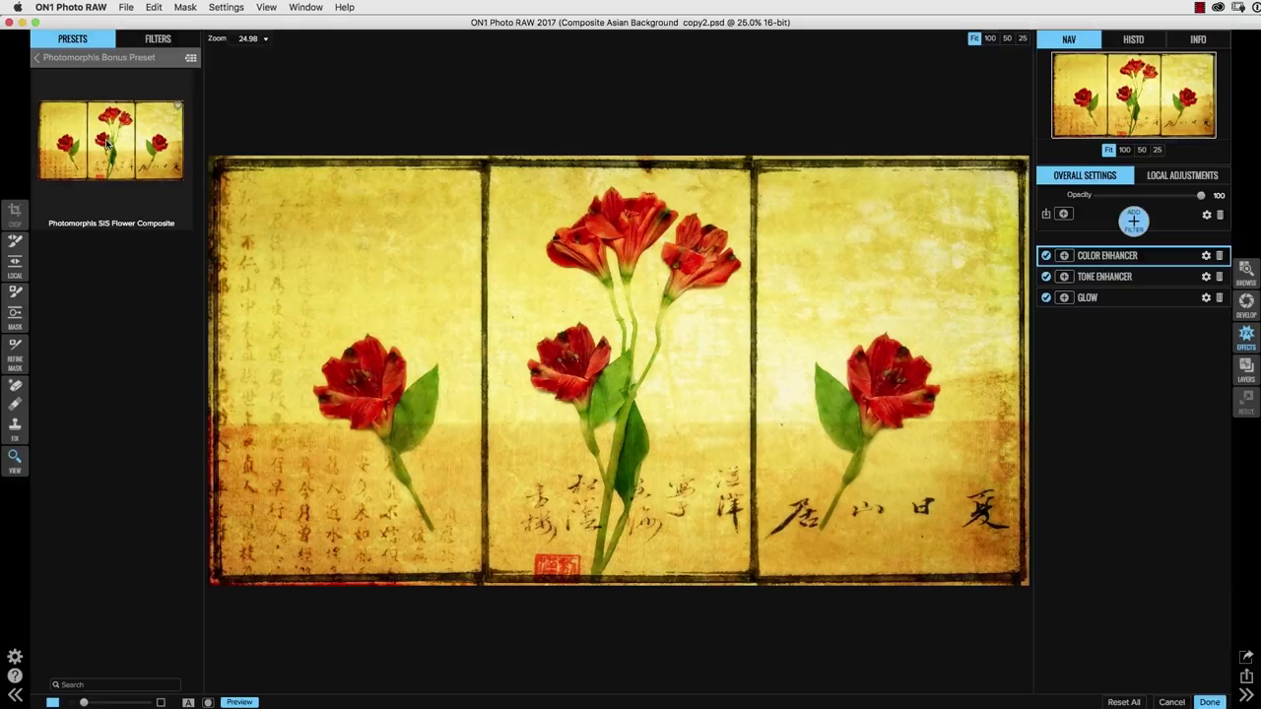